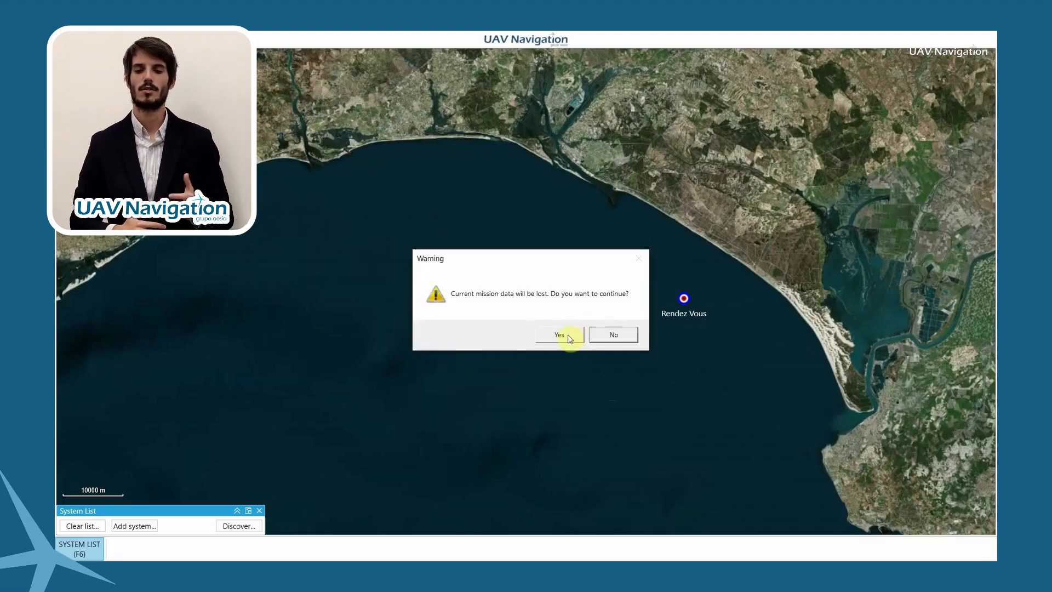
# Step: Discard the current mission data and load UAV Demo.mis with its four aircraft and flight plans
pyautogui.click(555, 335)
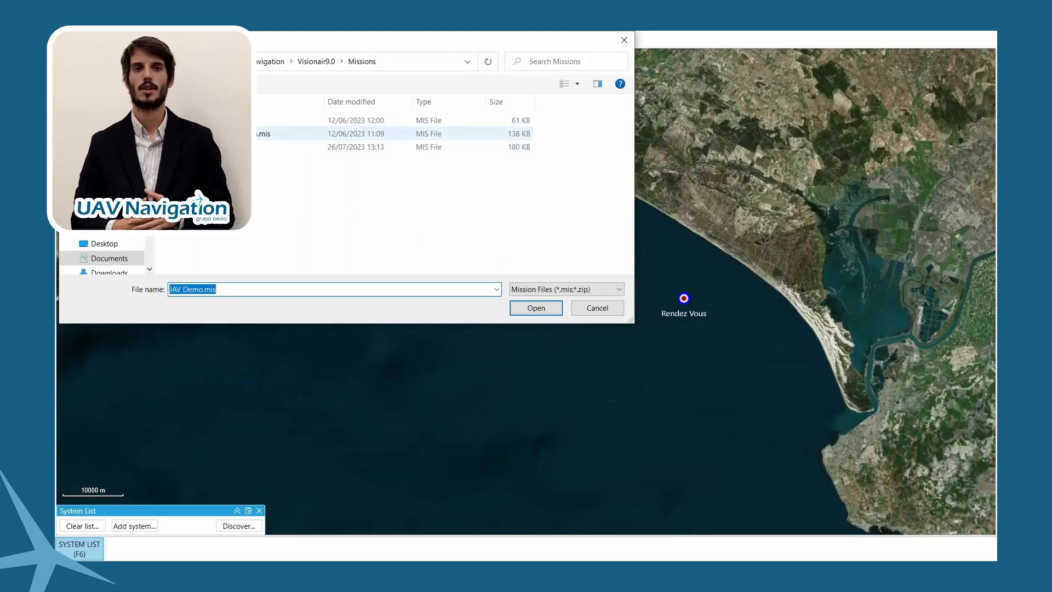
pyautogui.click(535, 307)
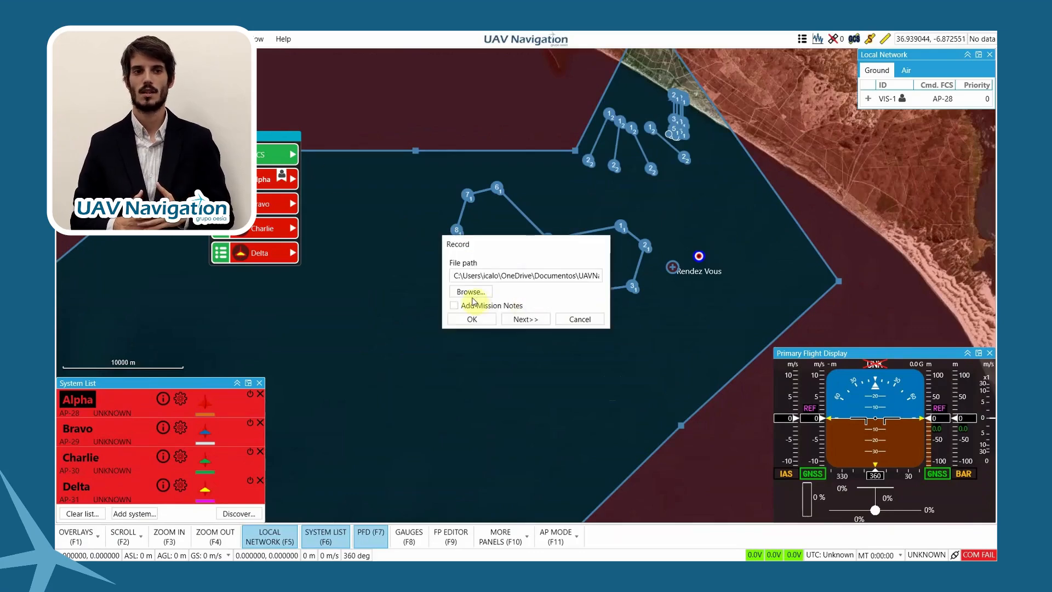
# Step: Choose the recording file path via Browse and confirm the Record dialog
pyautogui.click(470, 292)
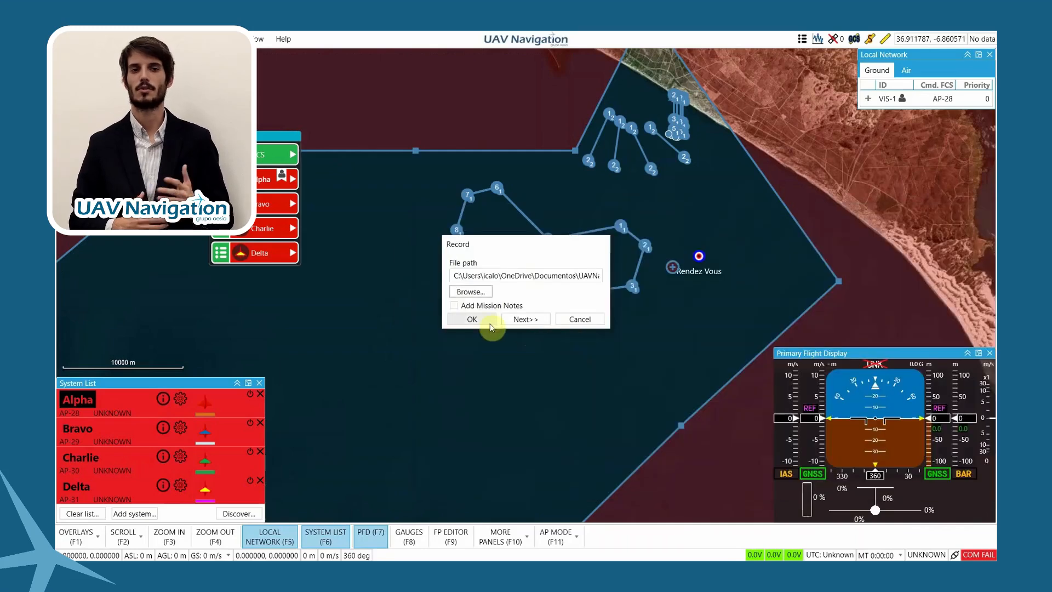
pyautogui.click(471, 318)
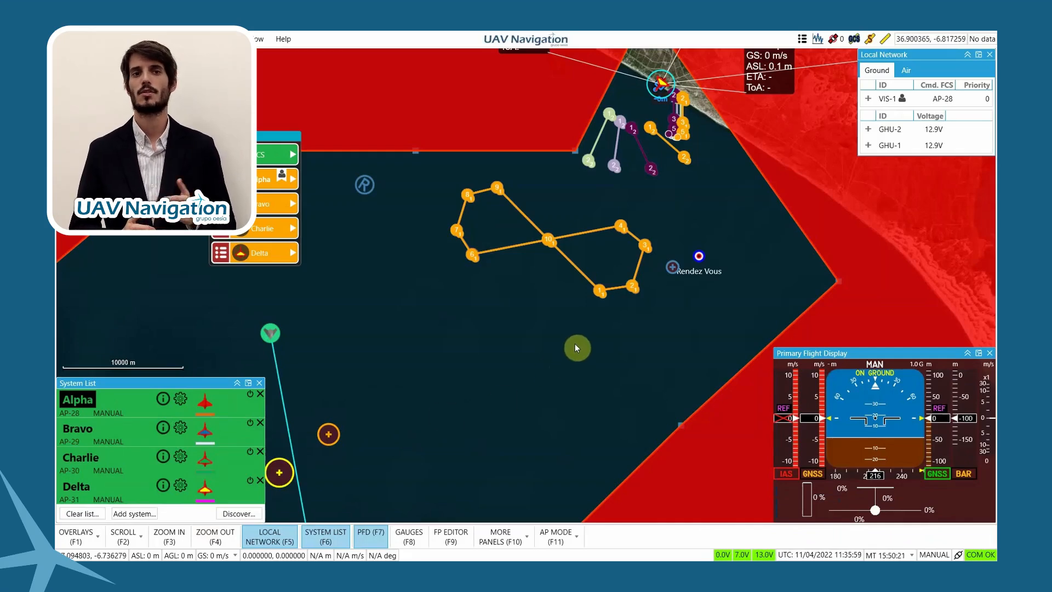
pyautogui.moveTo(618, 315)
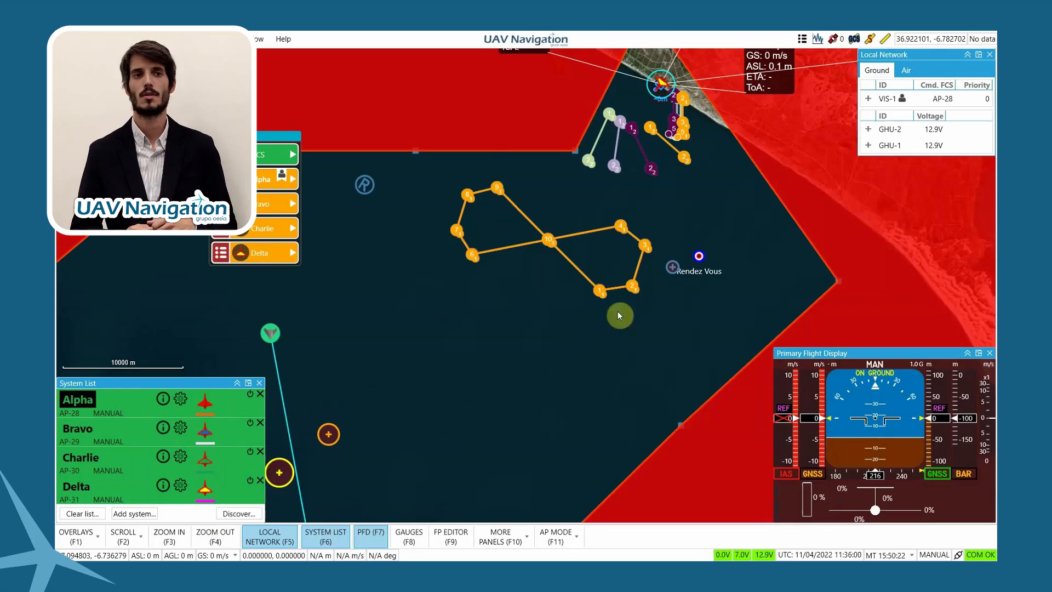
pyautogui.moveTo(980, 52)
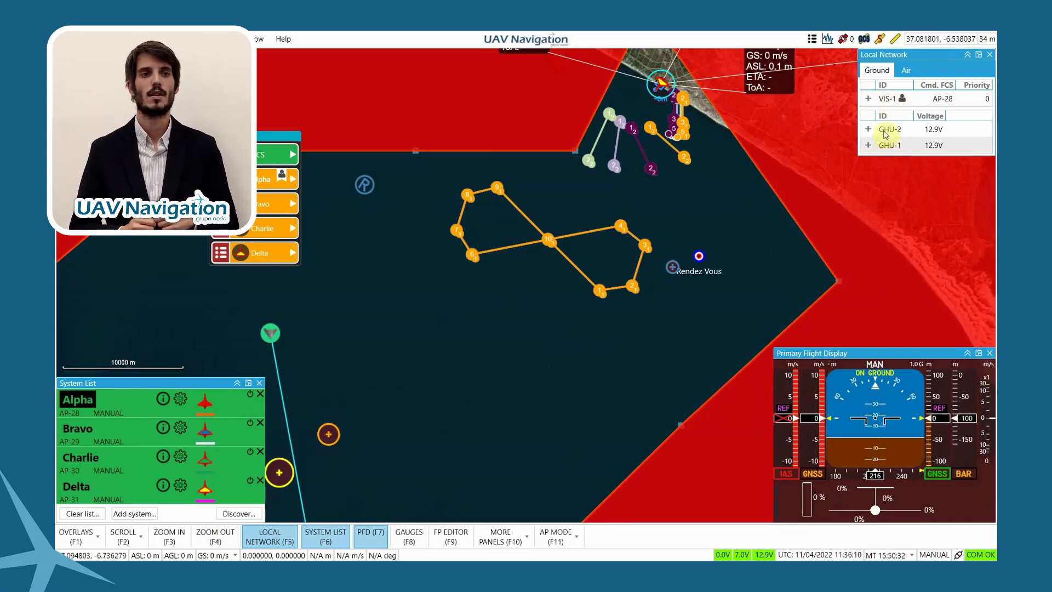
# Step: Switch the Local Network panel to the Air list showing AP-28 via VIS-1/GHU-2 and AP-30 via VIS-2/GHU-1
pyautogui.click(906, 70)
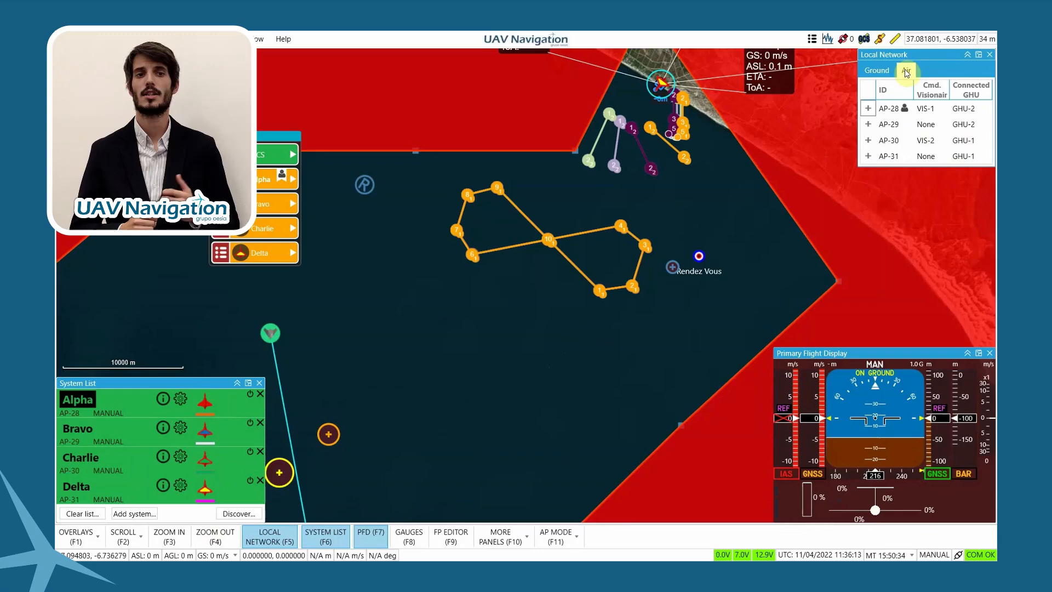
pyautogui.click(905, 70)
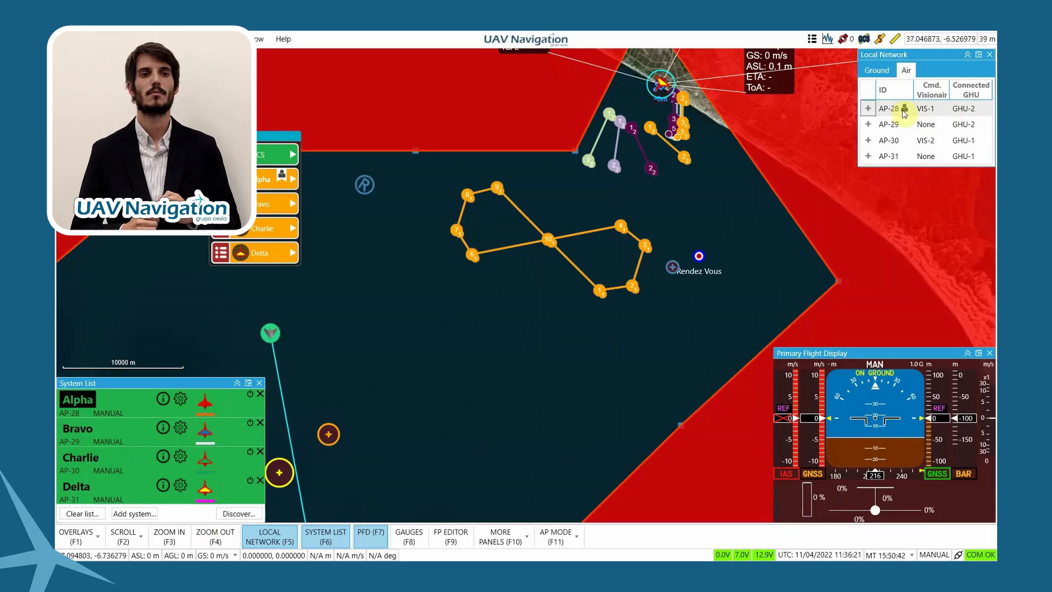
pyautogui.moveTo(894, 145)
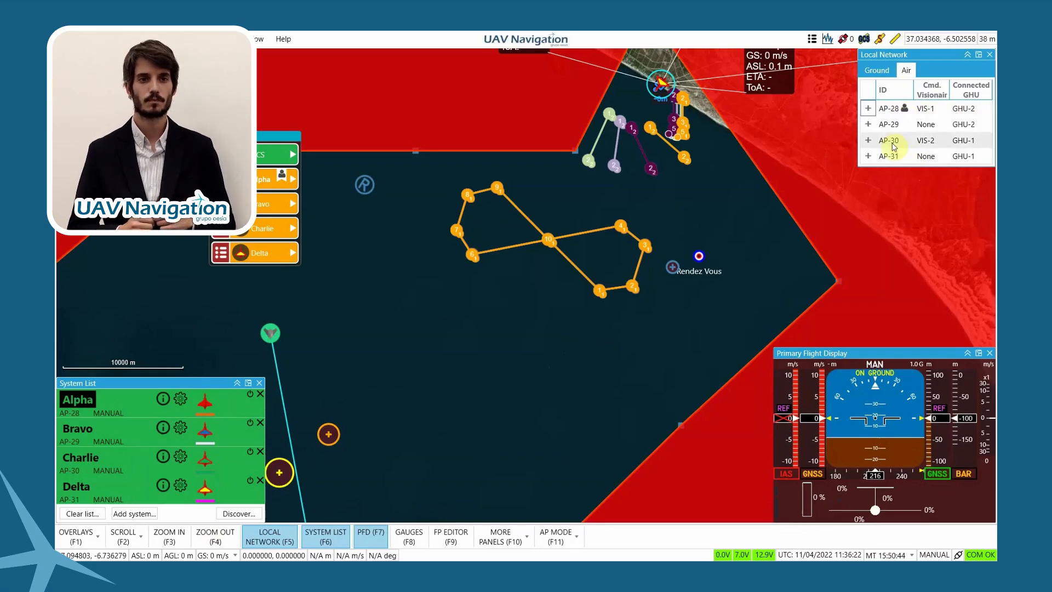
pyautogui.moveTo(926, 140)
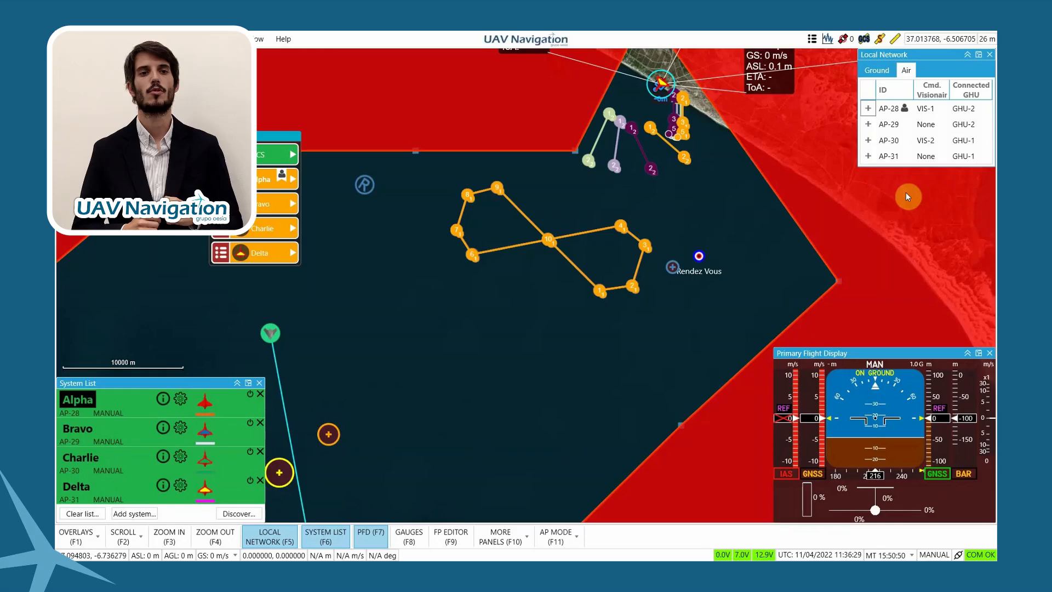
pyautogui.moveTo(943, 146)
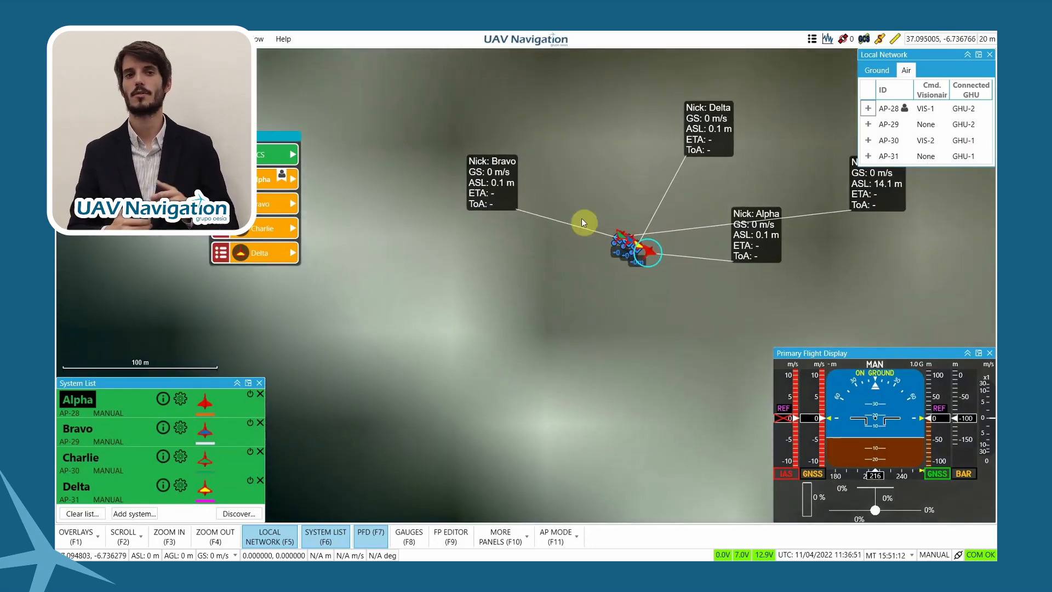
pyautogui.moveTo(713, 294)
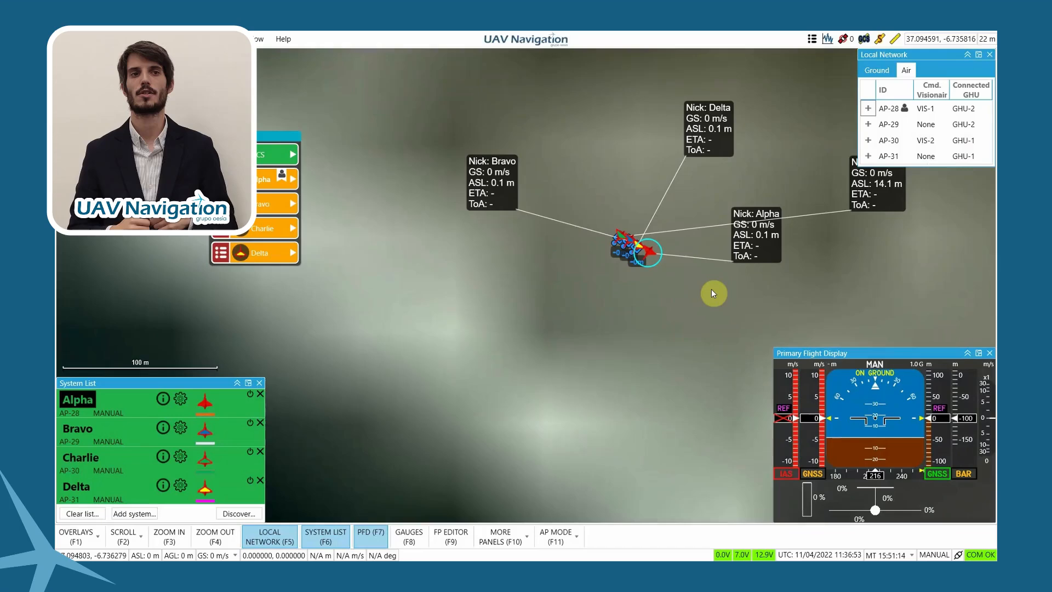
pyautogui.moveTo(681, 281)
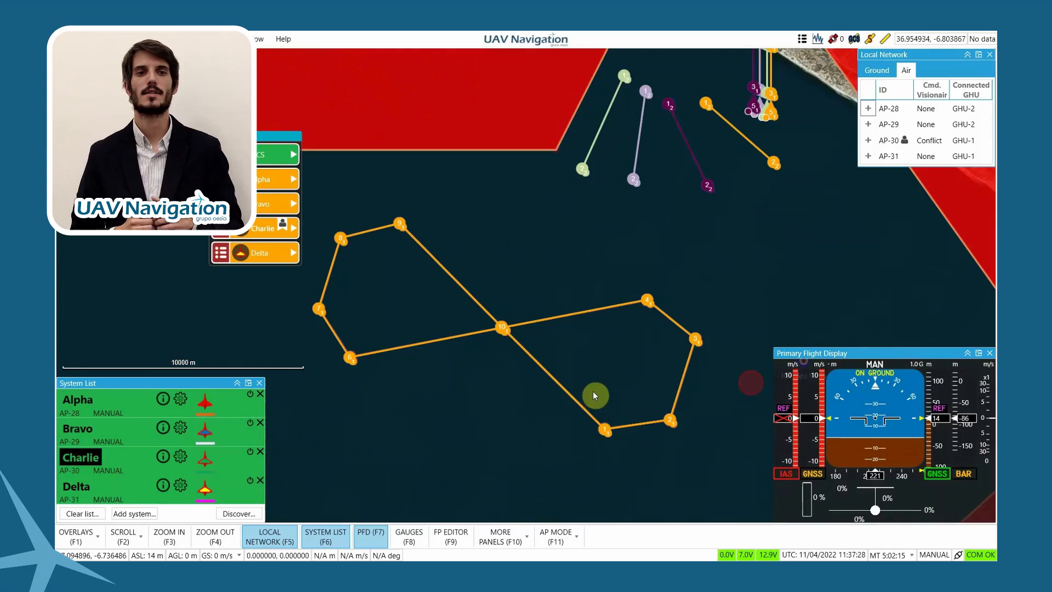
pyautogui.moveTo(616, 390)
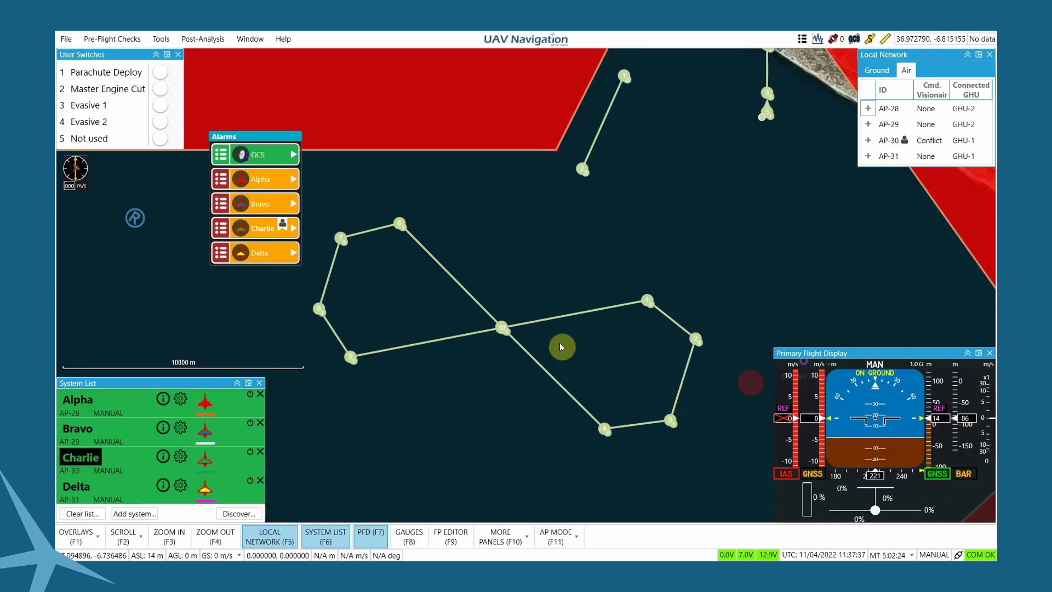
pyautogui.moveTo(103, 404)
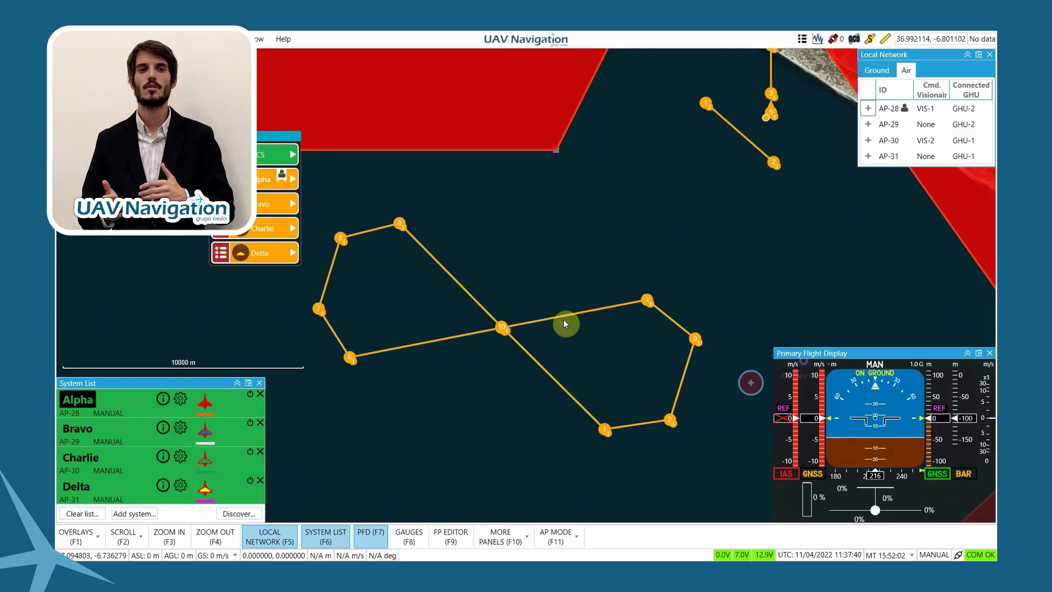
pyautogui.moveTo(335, 459)
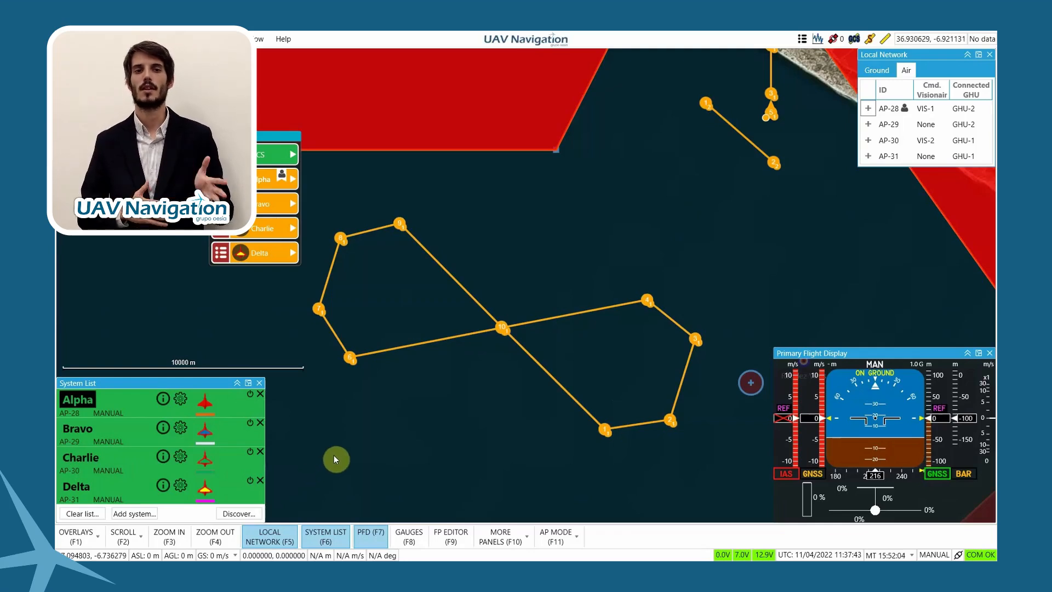
pyautogui.moveTo(340, 459)
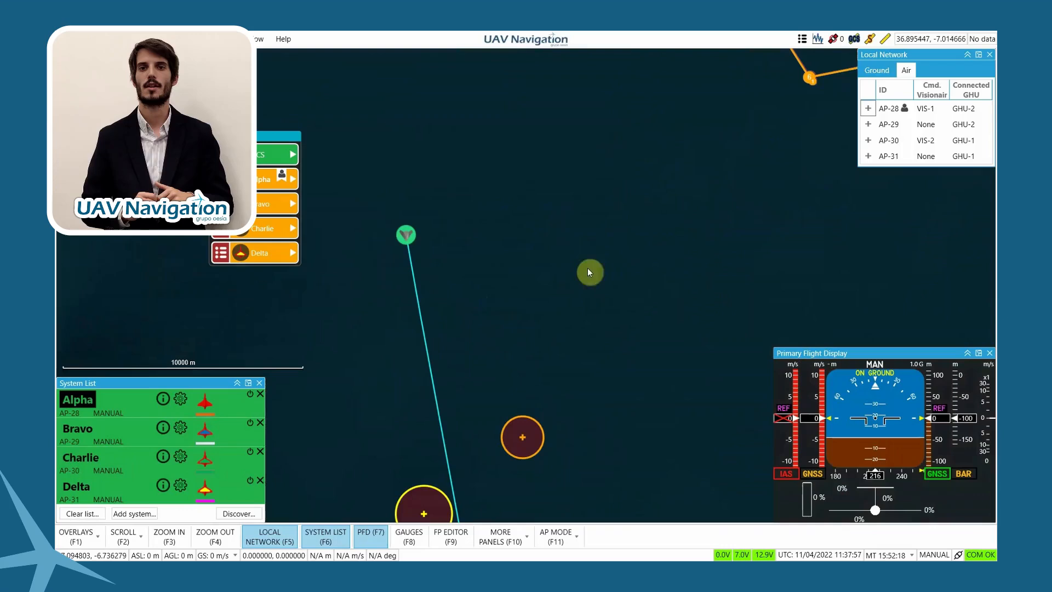
pyautogui.moveTo(465, 262)
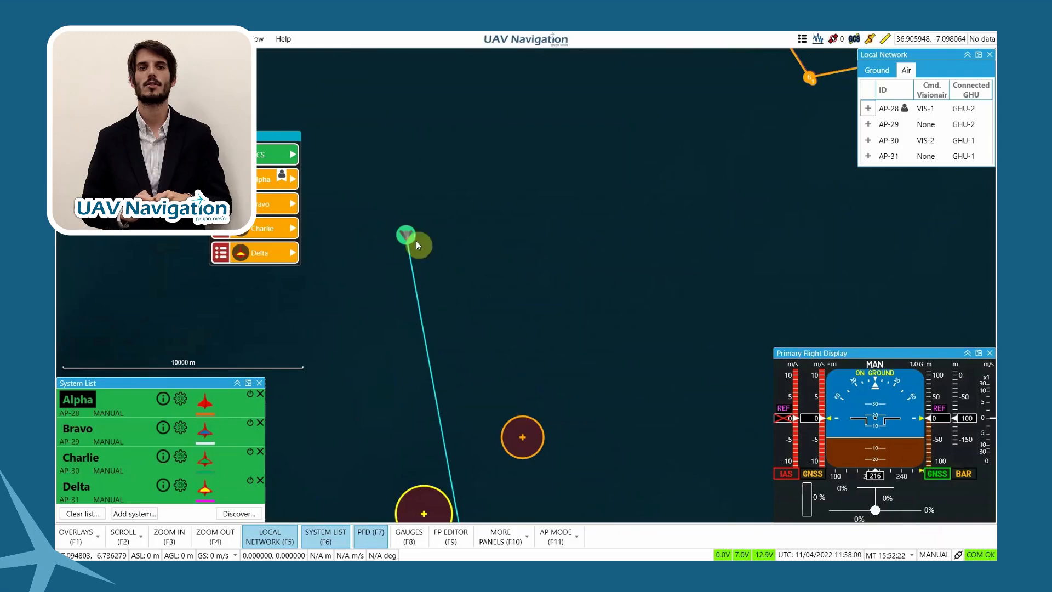
pyautogui.moveTo(767, 206)
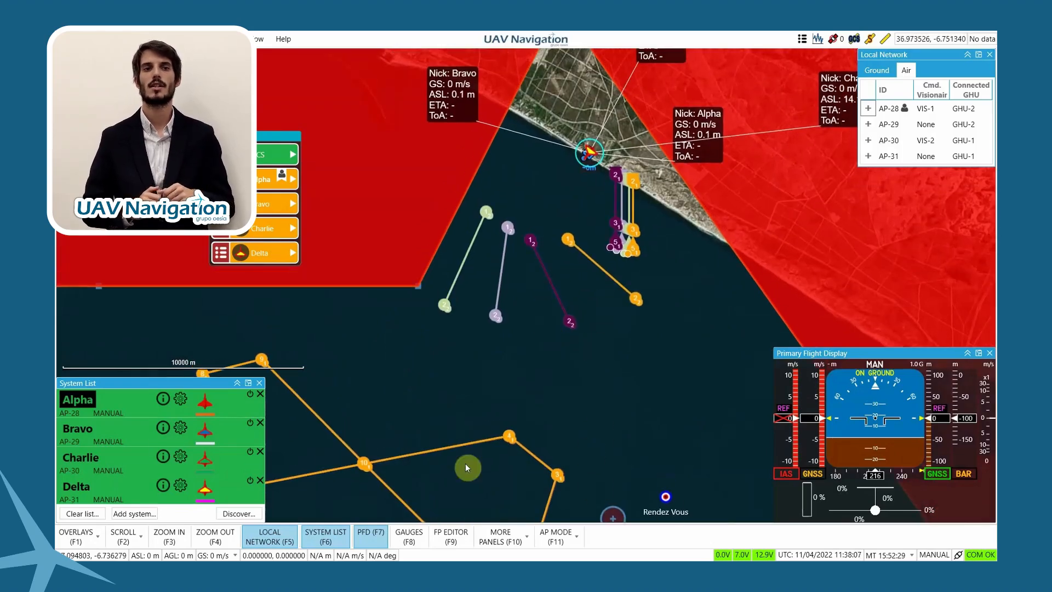
# Step: Put Alpha into autopilot mode 5 - TAKE-OFF and confirm its take-off
pyautogui.click(557, 535)
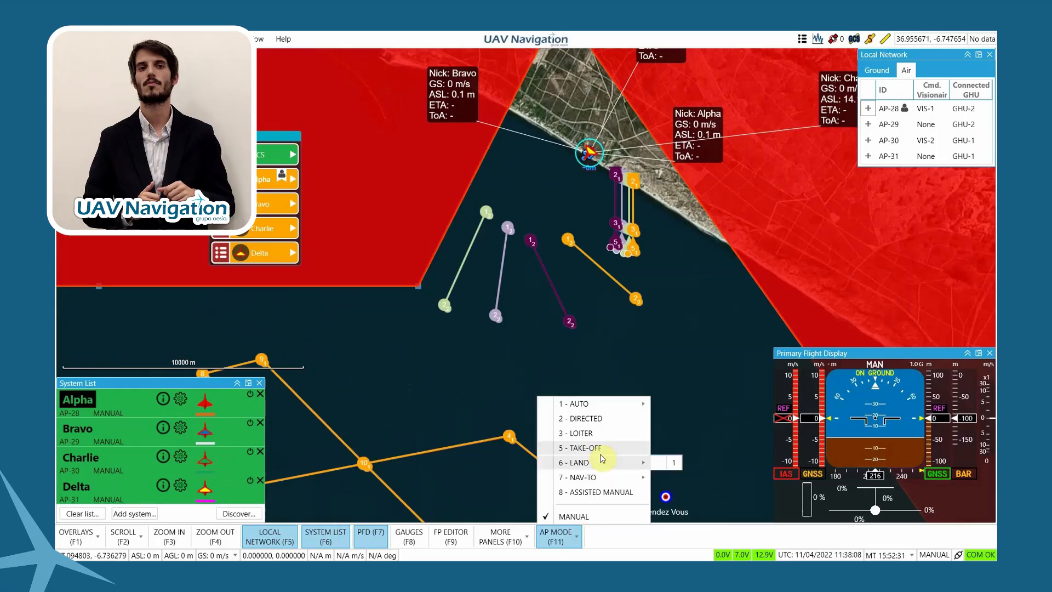
pyautogui.click(580, 447)
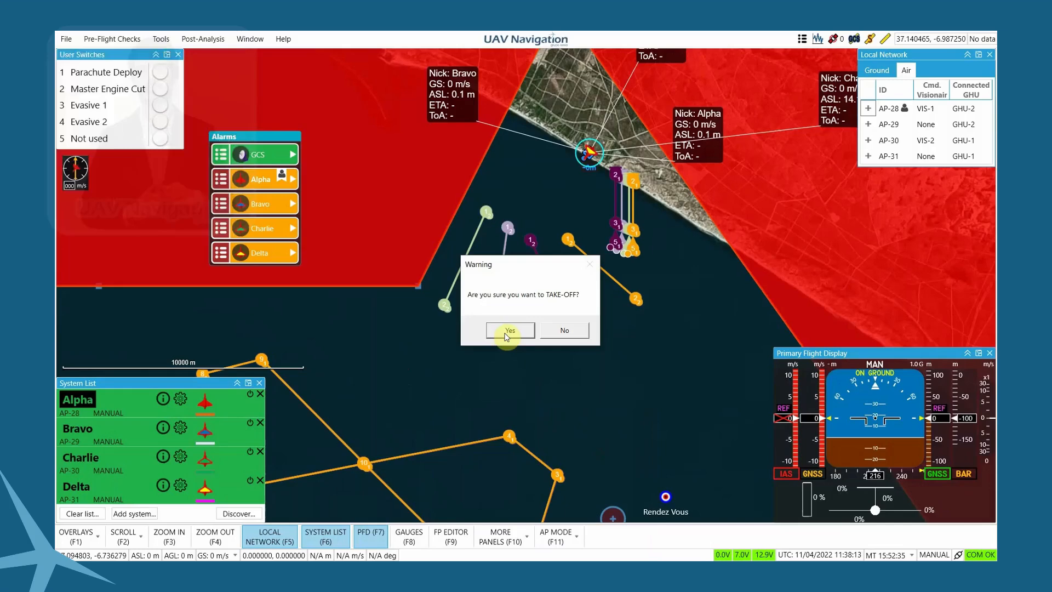
pyautogui.click(509, 329)
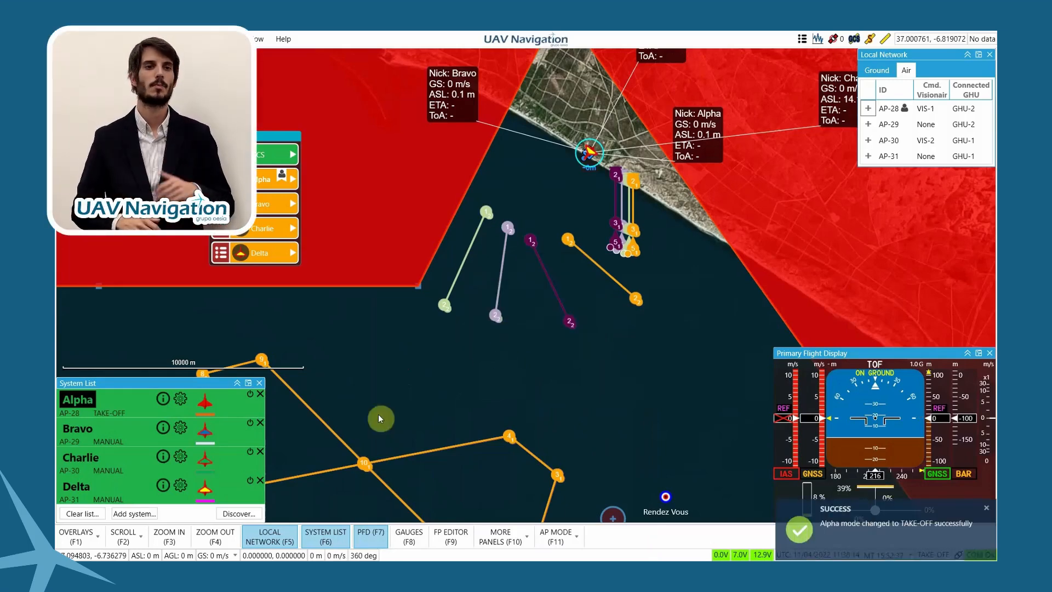
pyautogui.moveTo(102, 431)
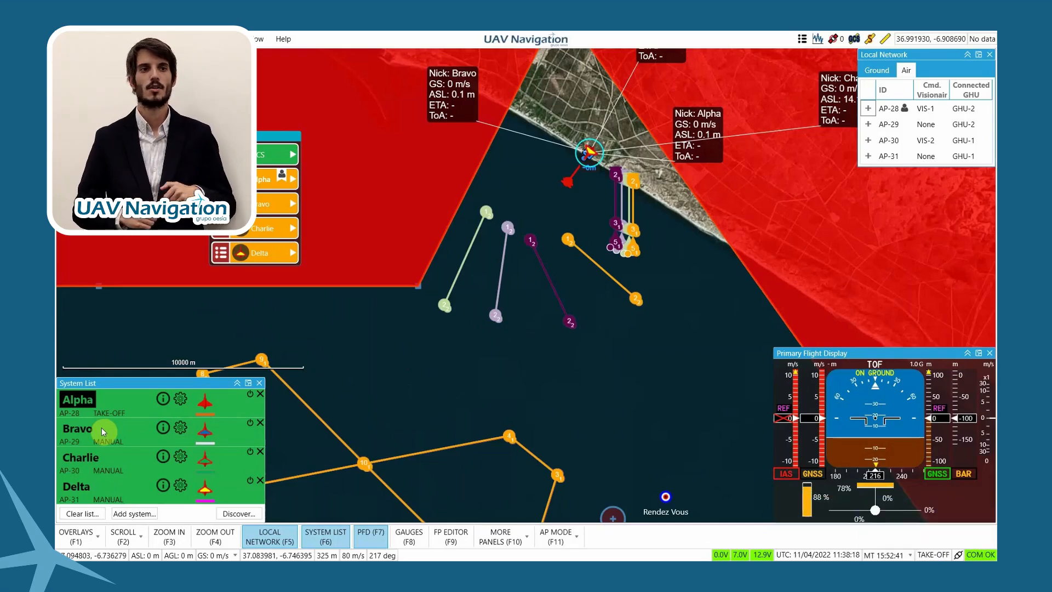
# Step: Take command of Bravo and switch it into take-off mode as well
pyautogui.click(555, 536)
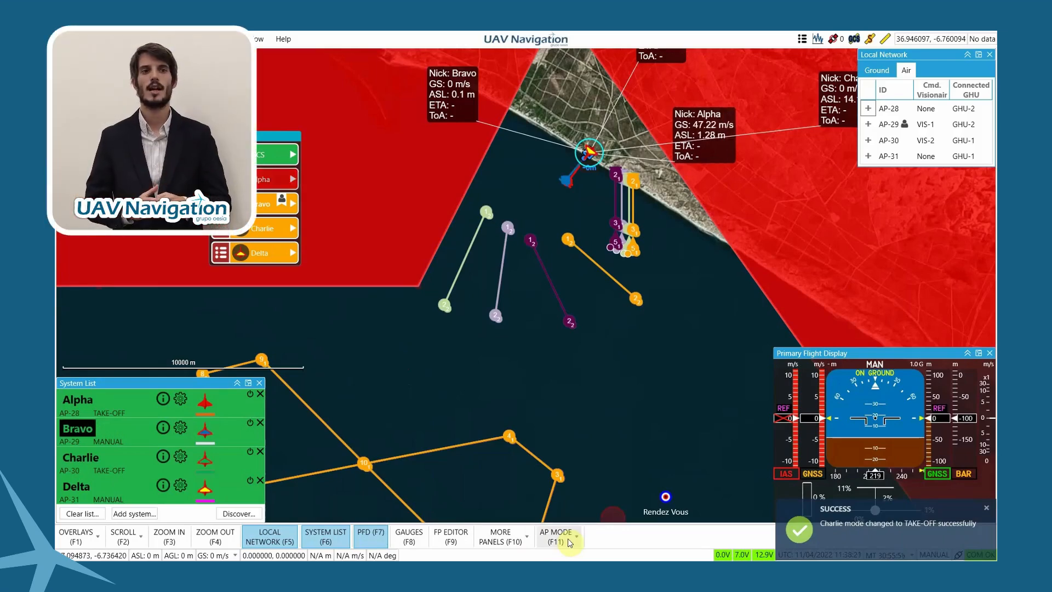
pyautogui.click(556, 535)
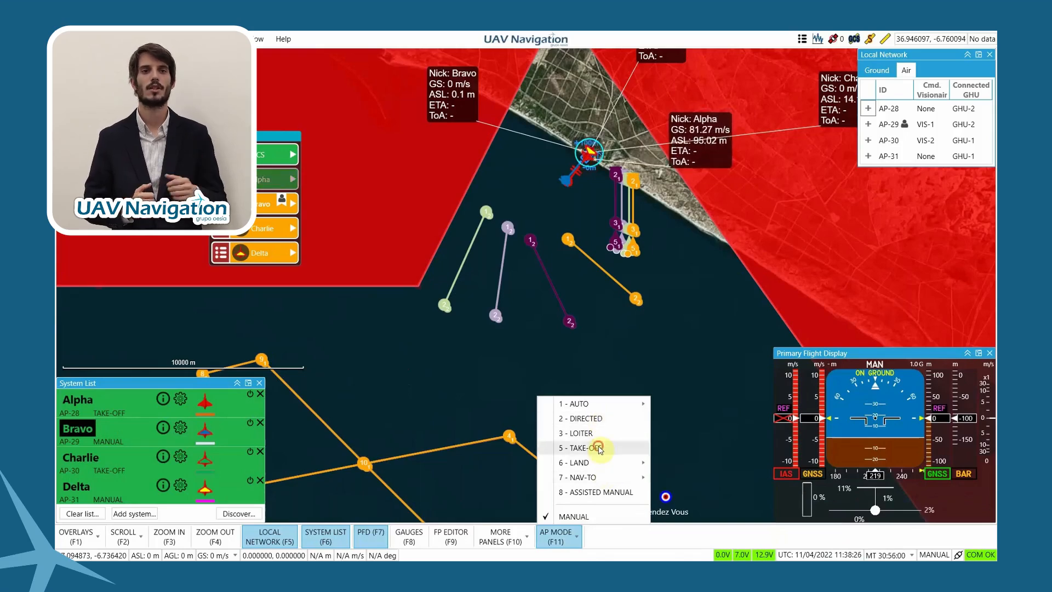
pyautogui.click(582, 447)
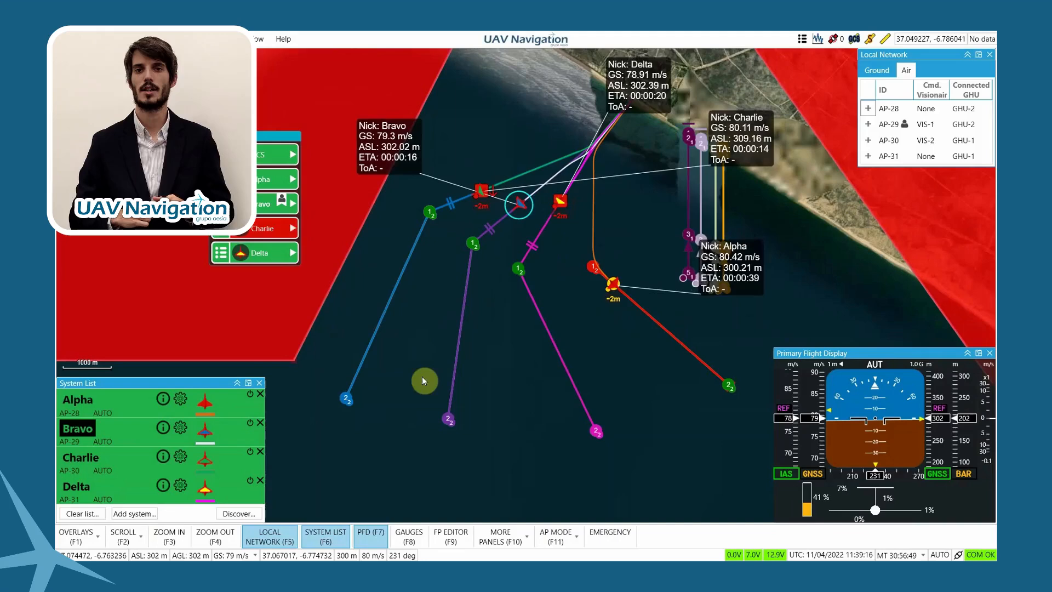
# Step: Show the map OVERLAYS (F1) list and dismiss it before the evasive break
pyautogui.click(77, 534)
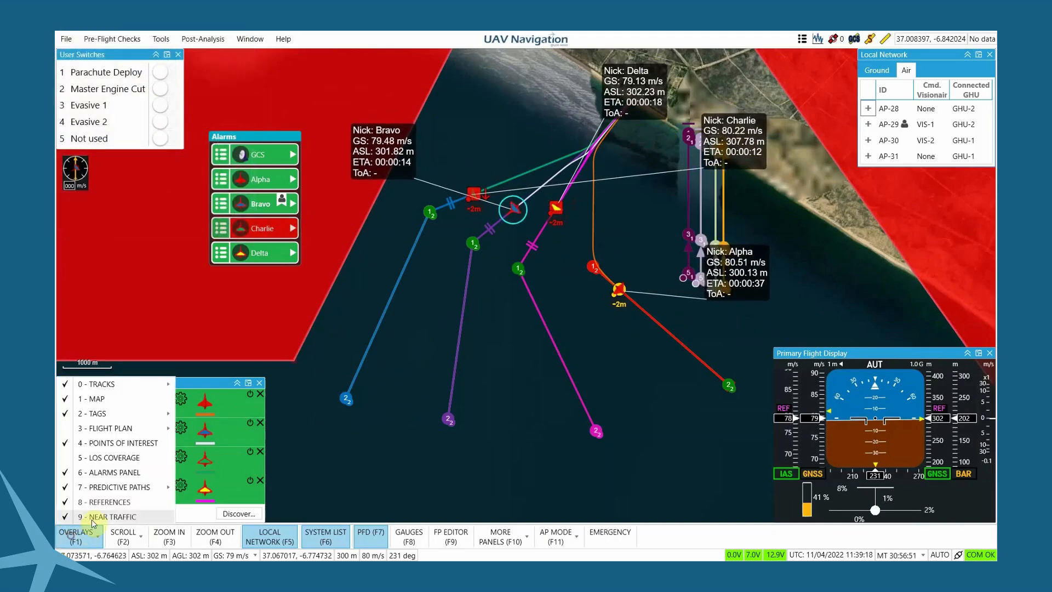
pyautogui.click(325, 536)
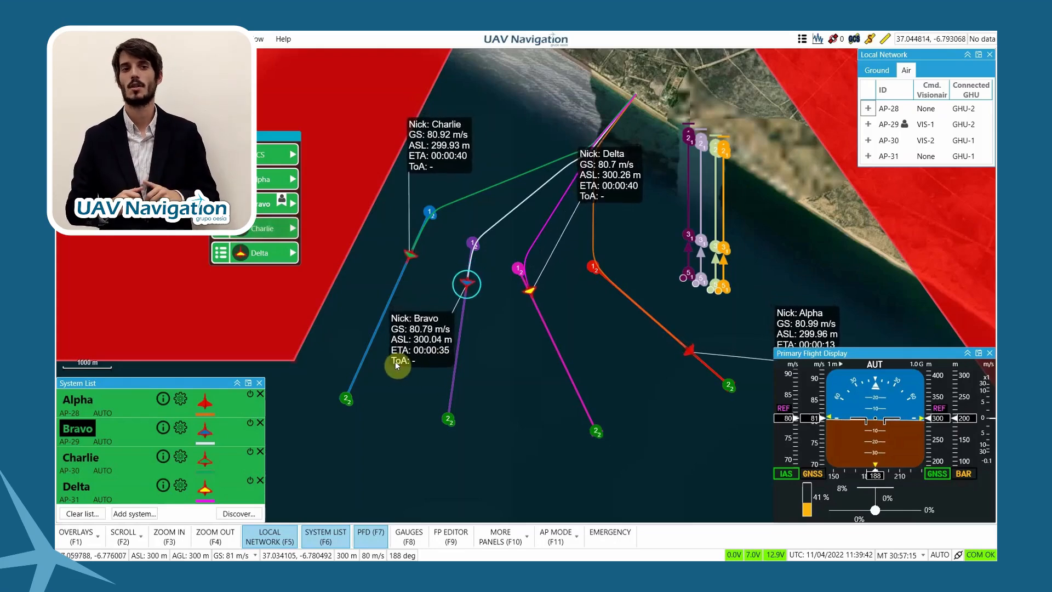
pyautogui.moveTo(493, 386)
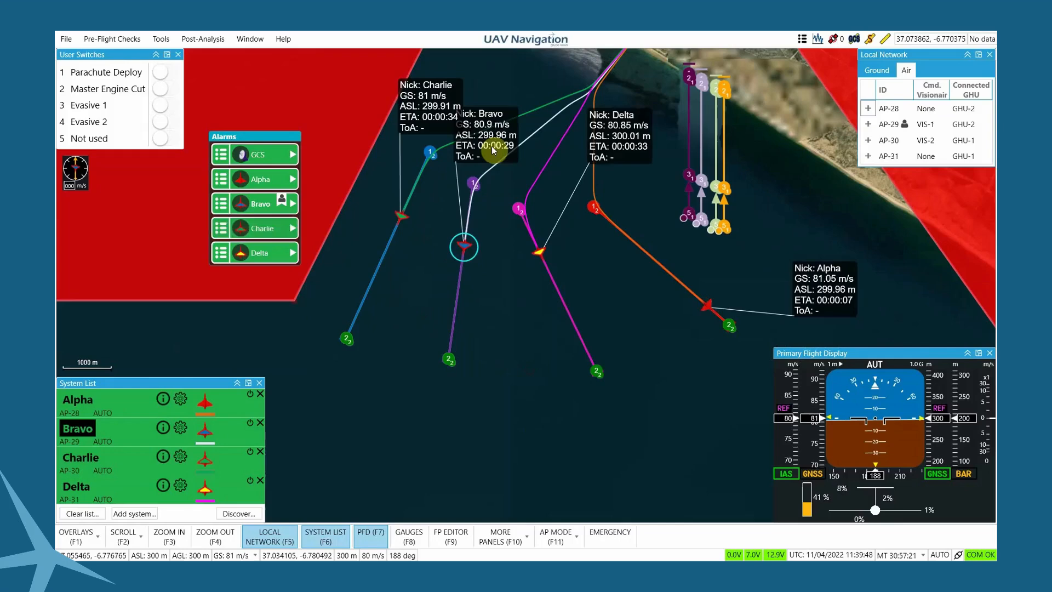
pyautogui.moveTo(511, 452)
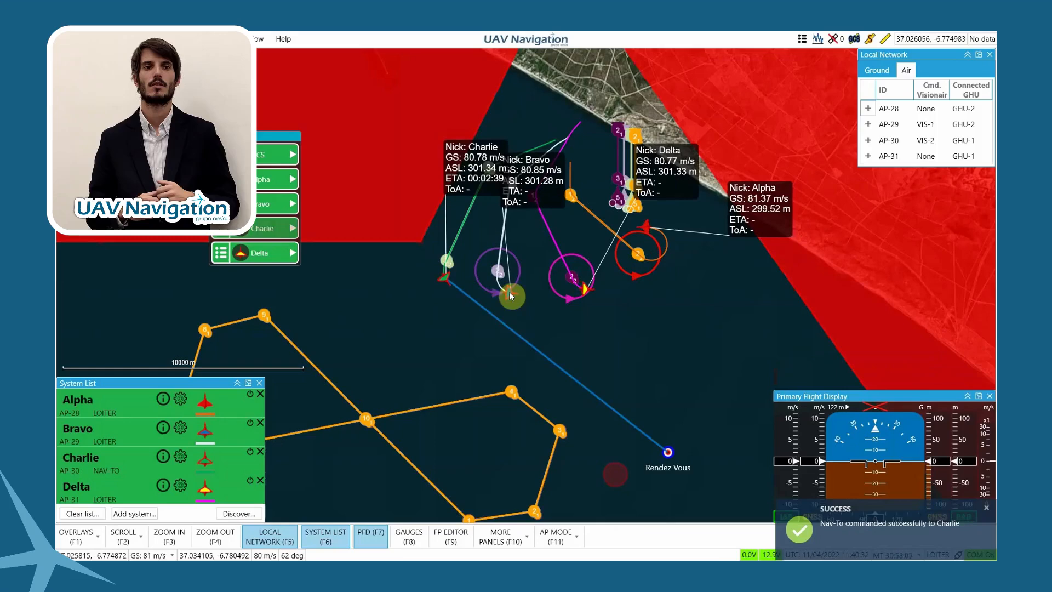
# Step: Send Bravo nav-to the Rendez Vous point and confirm its nav-to settings
pyautogui.rightClick(667, 454)
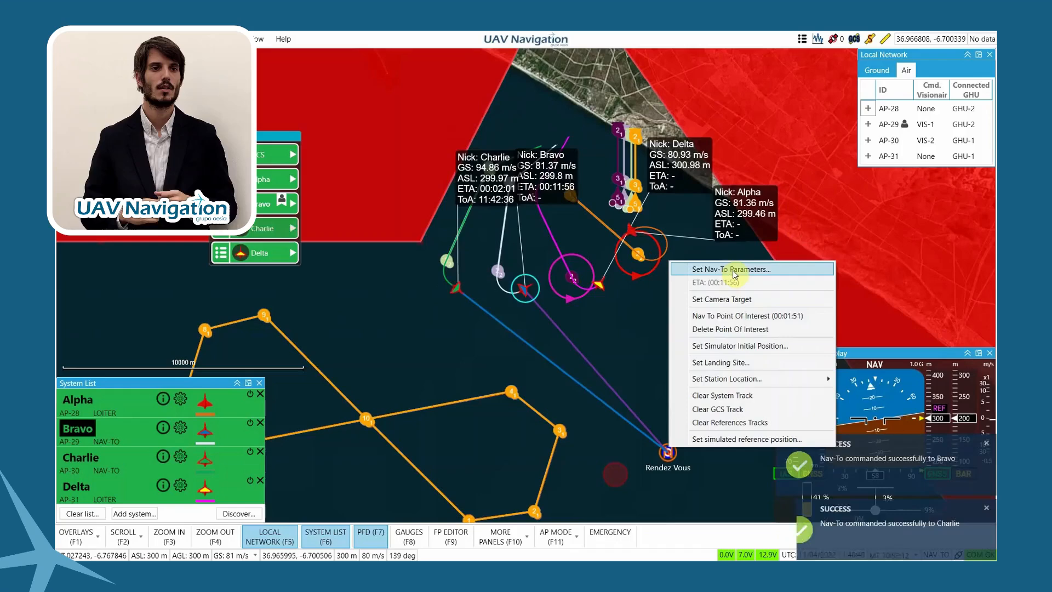
pyautogui.click(723, 268)
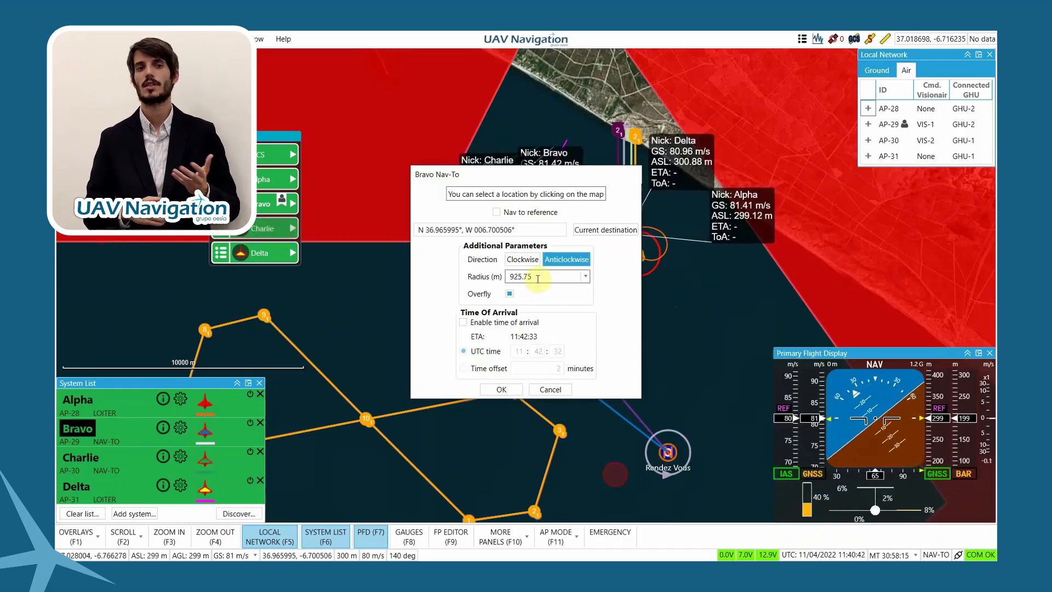
pyautogui.click(499, 389)
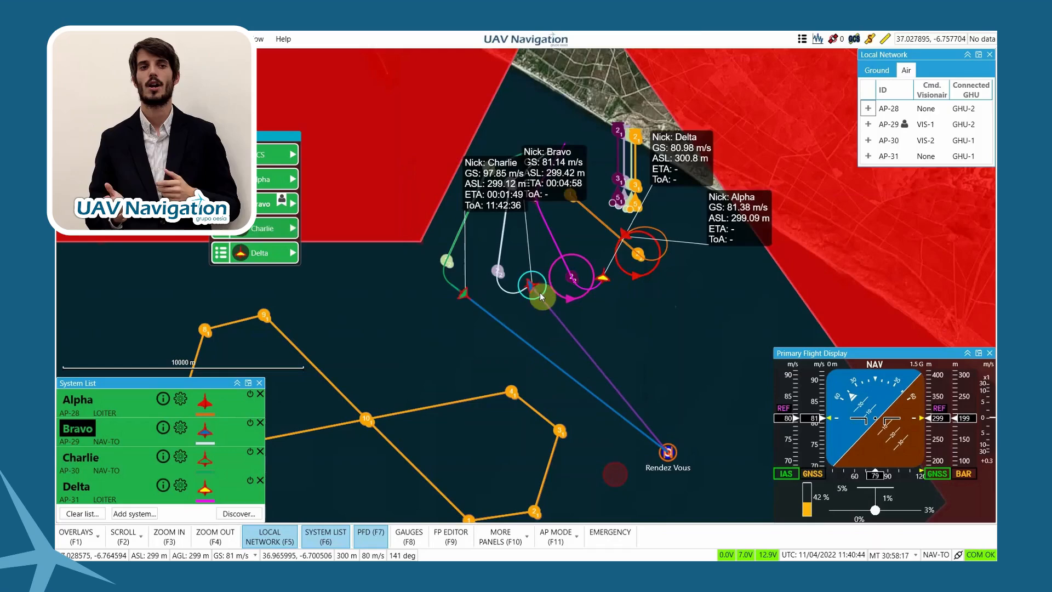
# Step: Raise Bravo's commanded altitude and bring up its nav-to parameters for the arrival time
pyautogui.rightClick(543, 298)
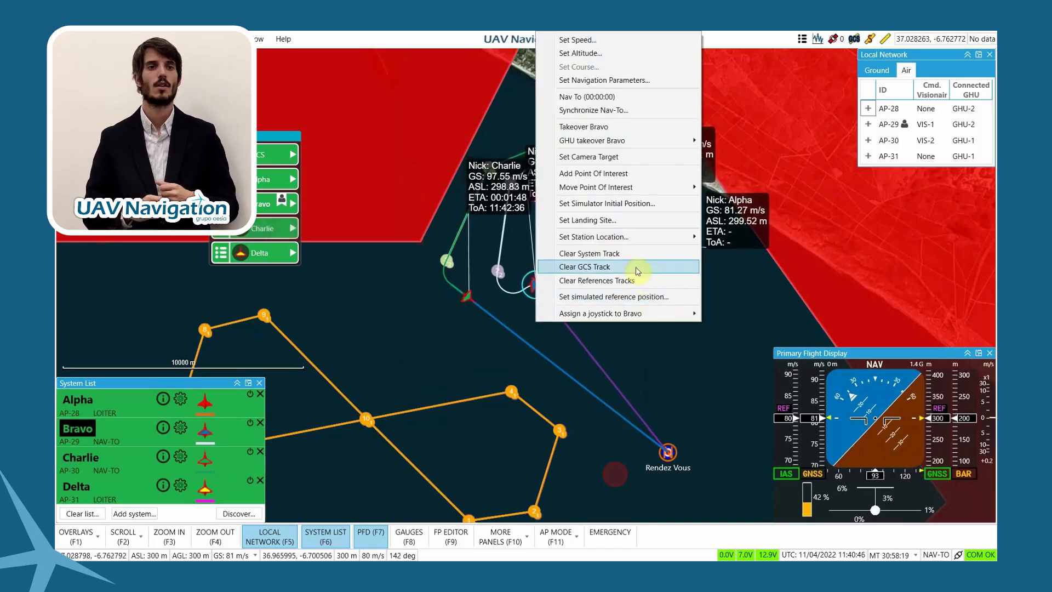
pyautogui.click(603, 80)
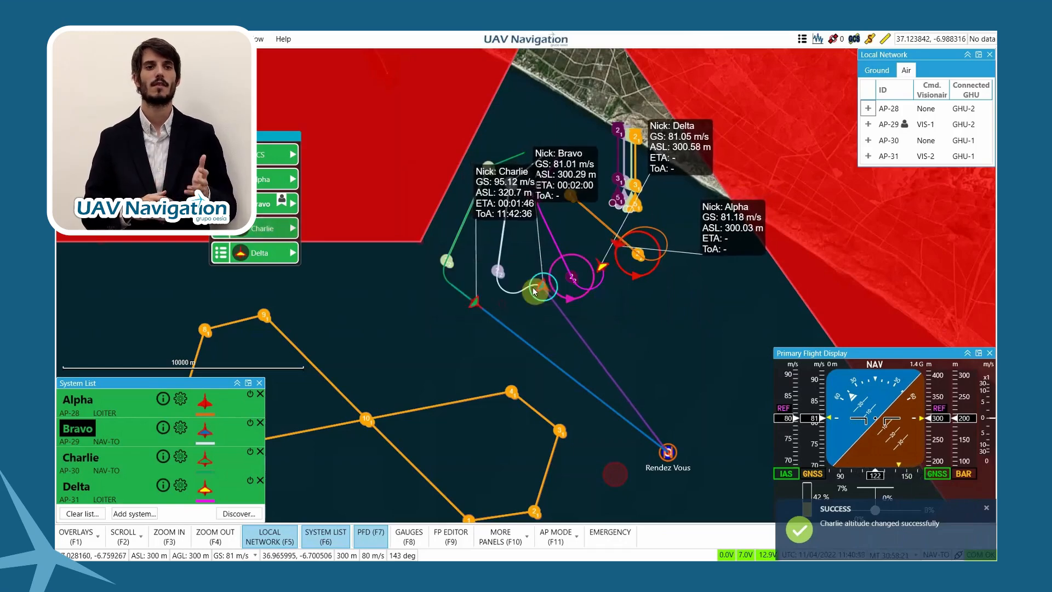
pyautogui.rightClick(540, 288)
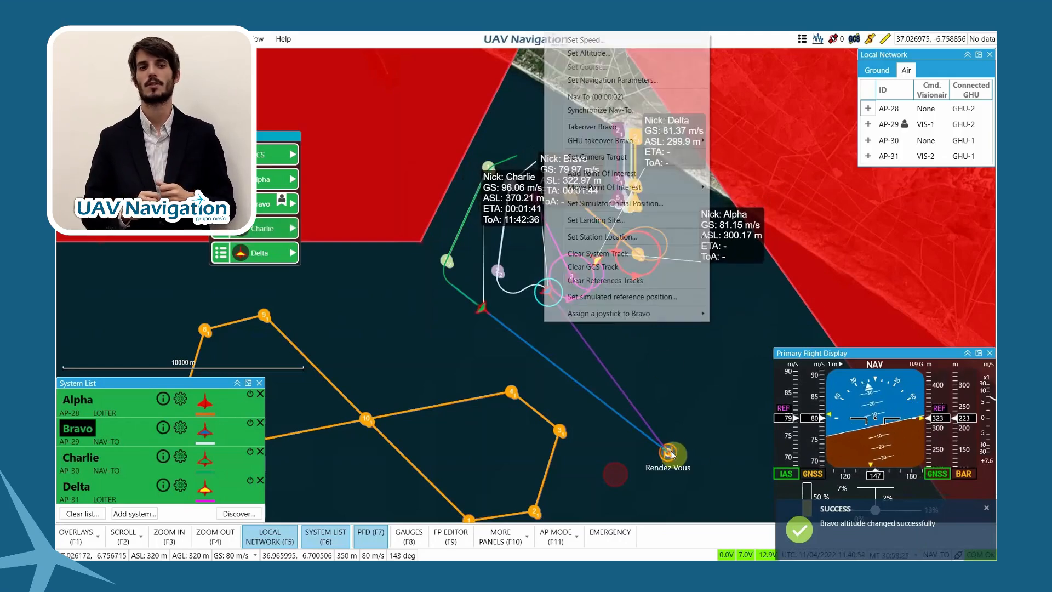
pyautogui.click(584, 97)
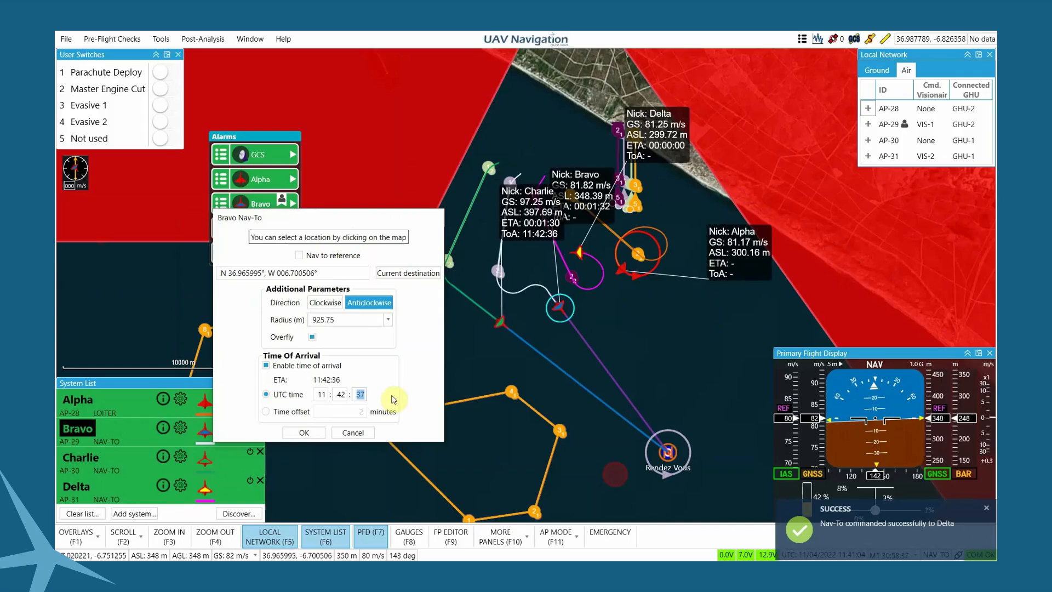
# Step: Confirm Bravo's timed arrival, then send Alpha Nav To the Rendez Vous point of interest
pyautogui.click(304, 432)
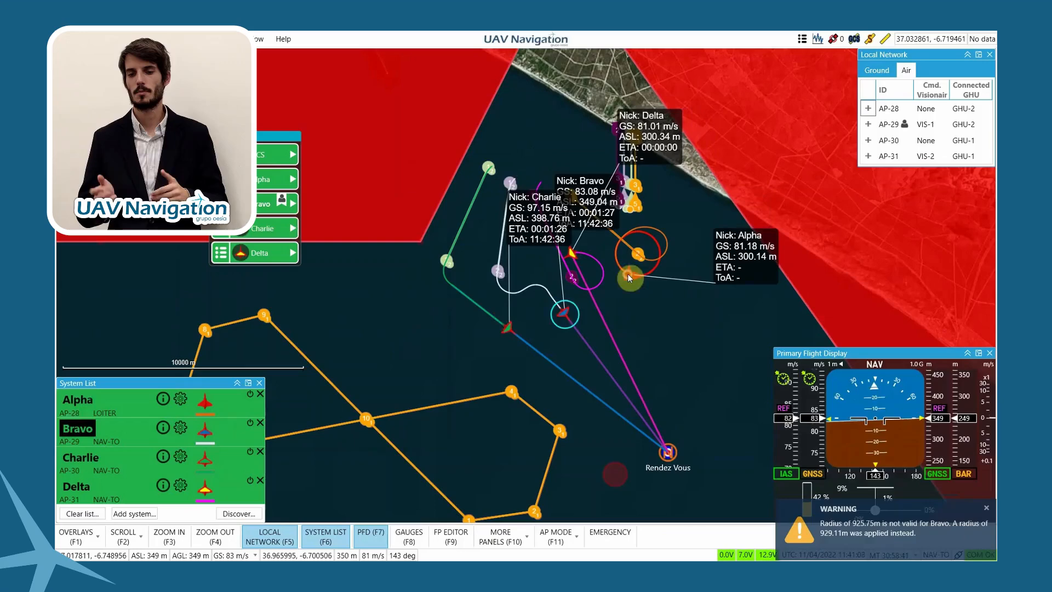
pyautogui.rightClick(667, 453)
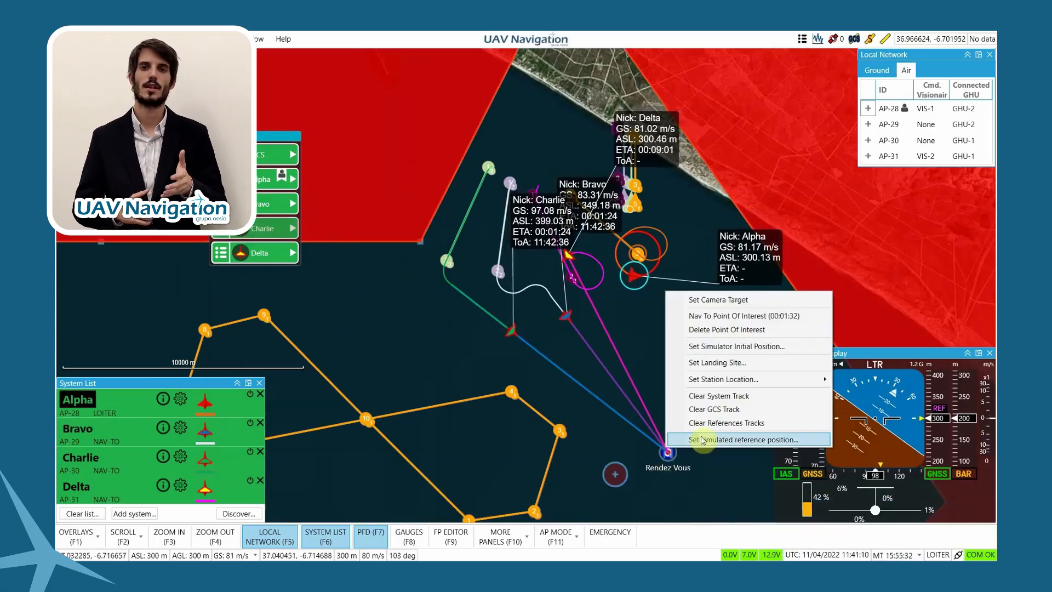
pyautogui.moveTo(724, 315)
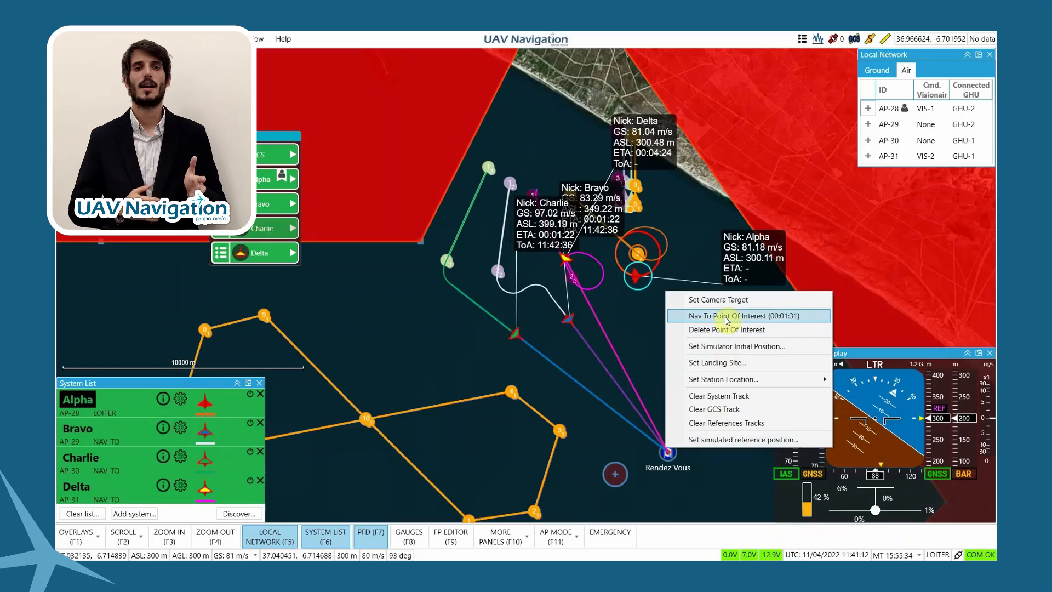
pyautogui.click(736, 316)
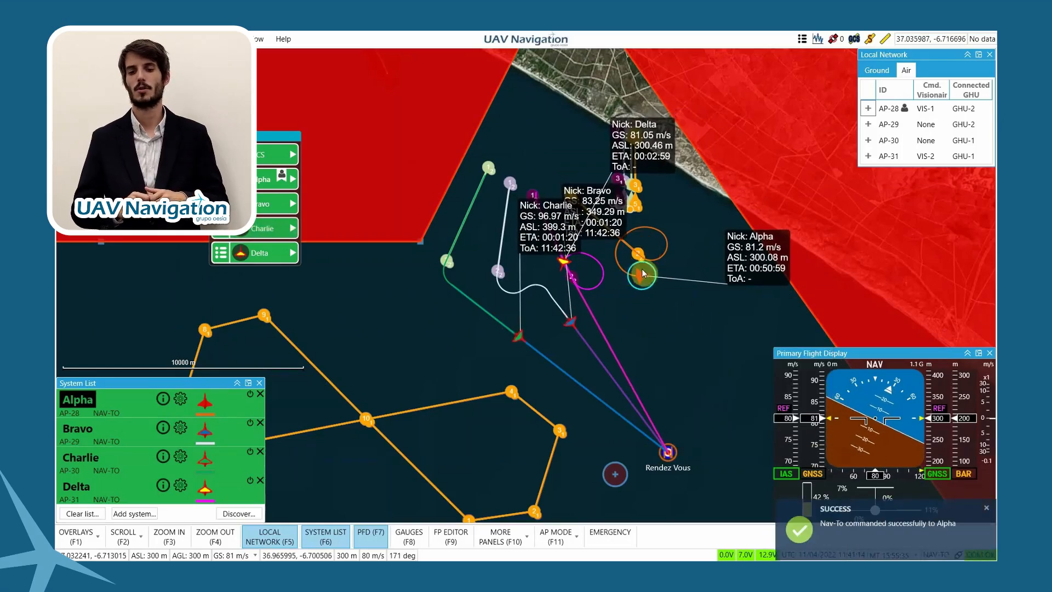
# Step: Enable a fixed time of arrival in Alpha's nav-to parameters and confirm
pyautogui.rightClick(641, 274)
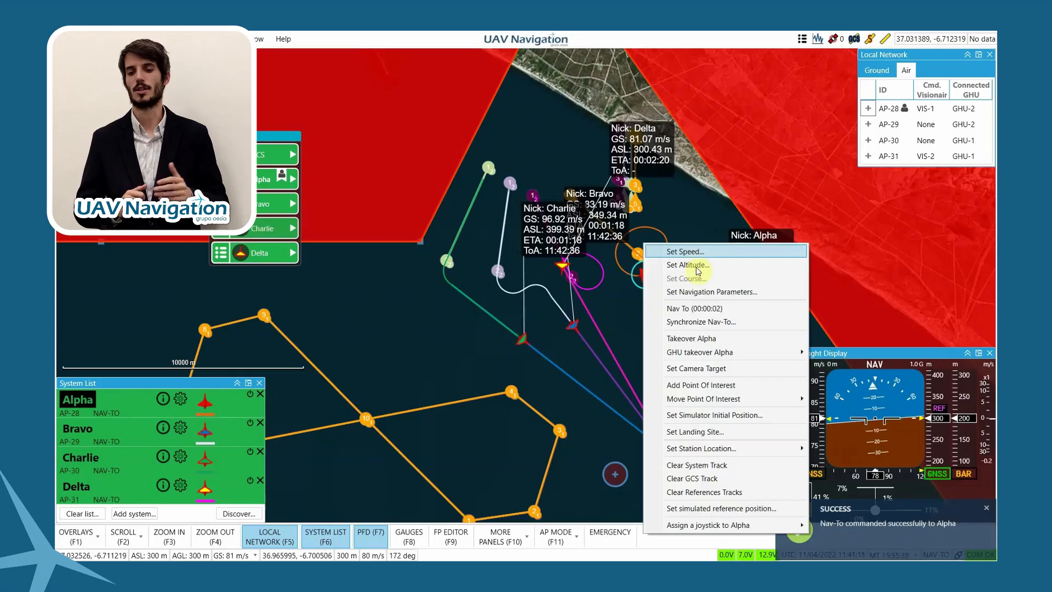
pyautogui.rightClick(668, 456)
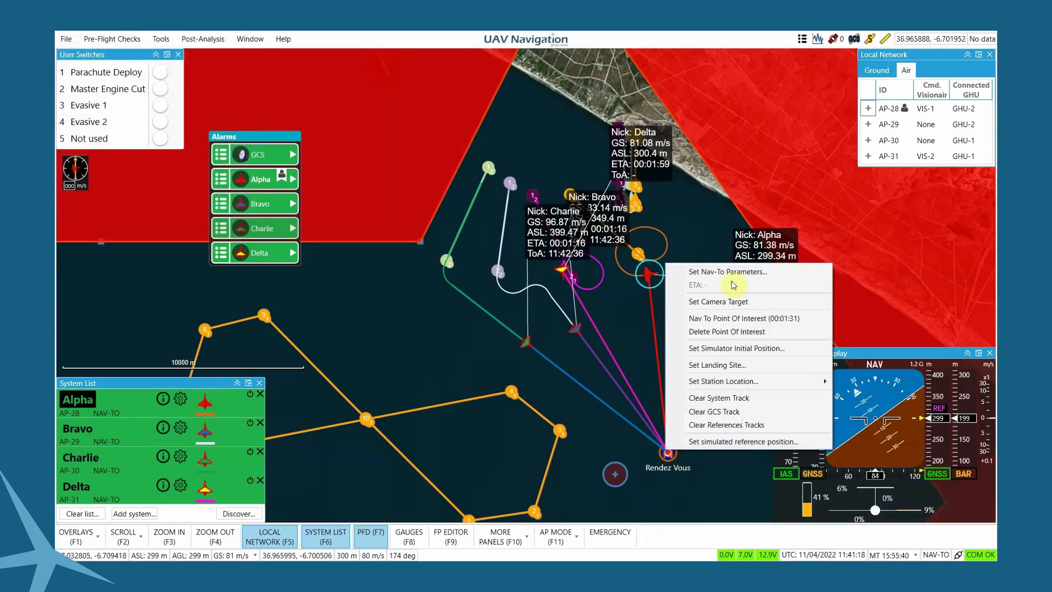
pyautogui.click(728, 271)
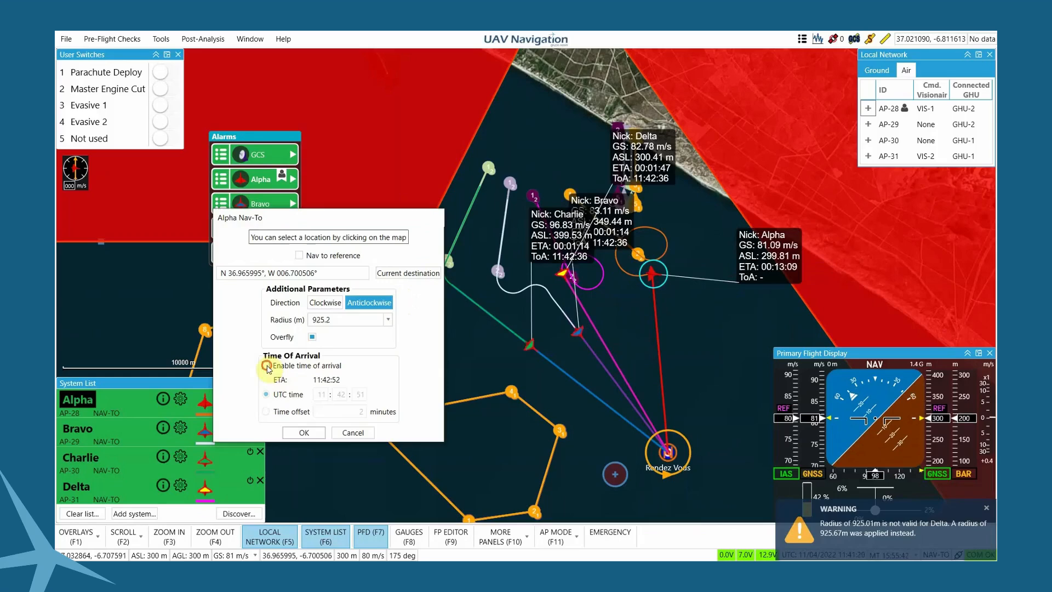
pyautogui.click(265, 365)
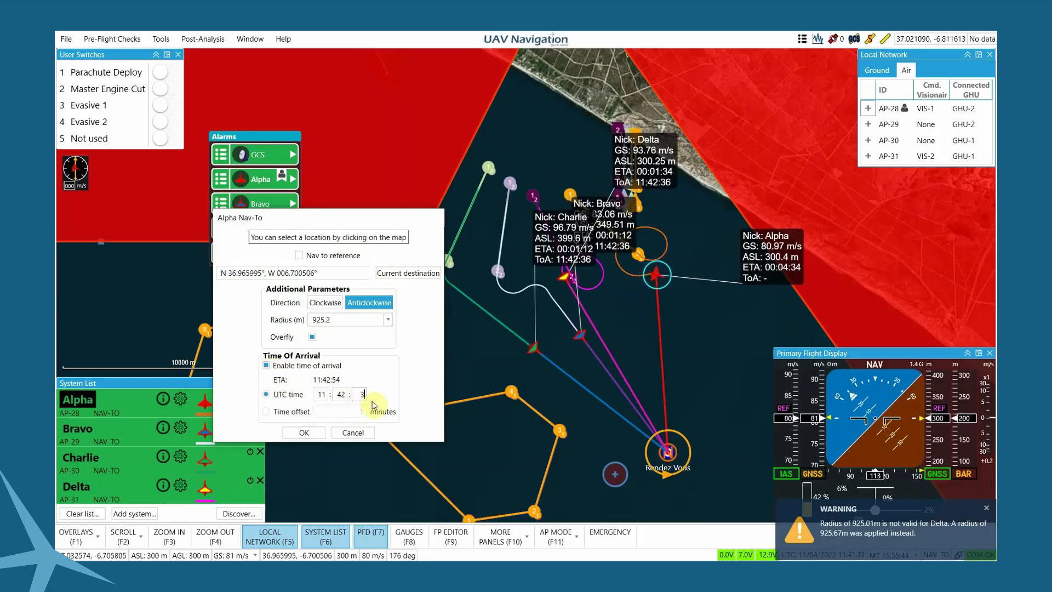
pyautogui.click(303, 431)
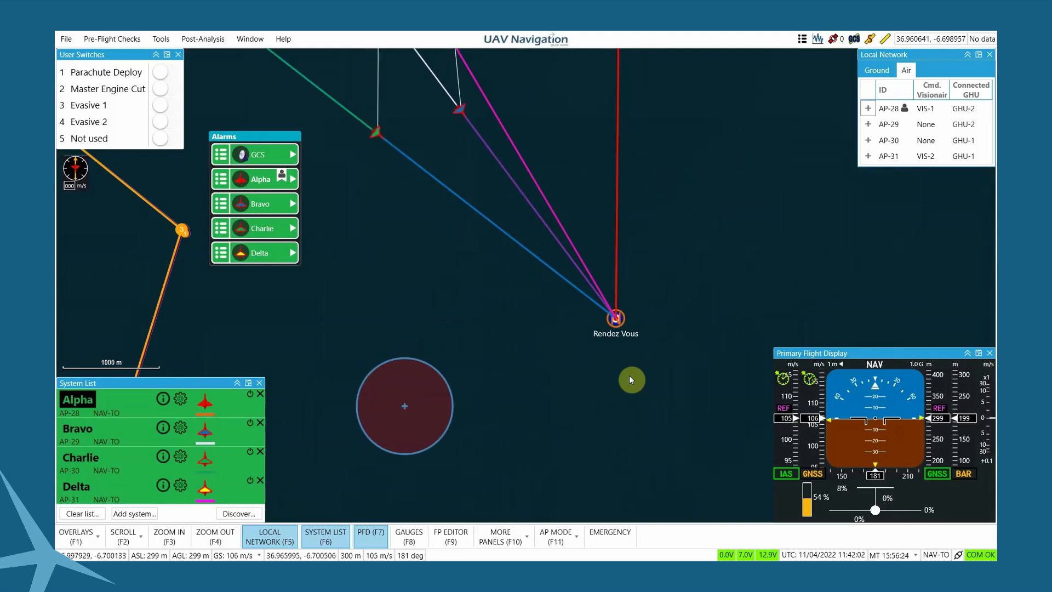
pyautogui.moveTo(622, 456)
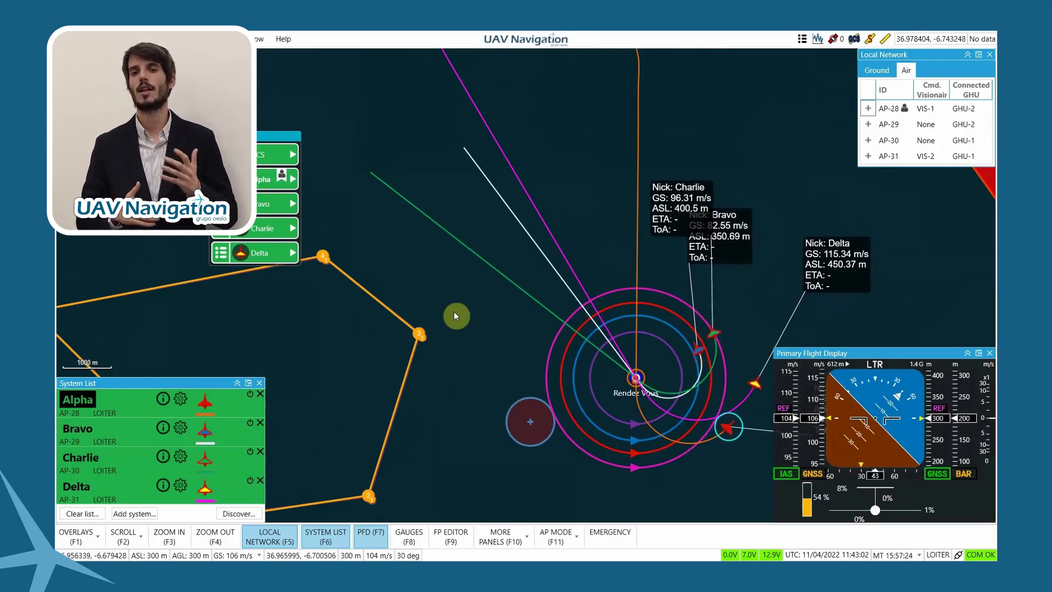
pyautogui.moveTo(504, 312)
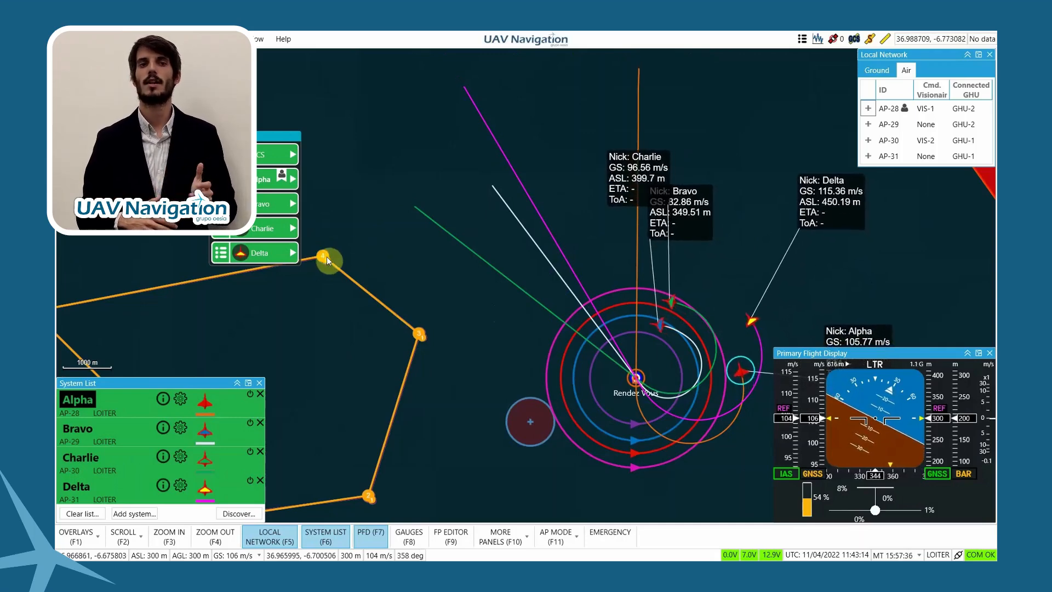
# Step: Send Charlie to flight plan 1 waypoint 4 and bring up Bravo's command menu
pyautogui.rightClick(325, 261)
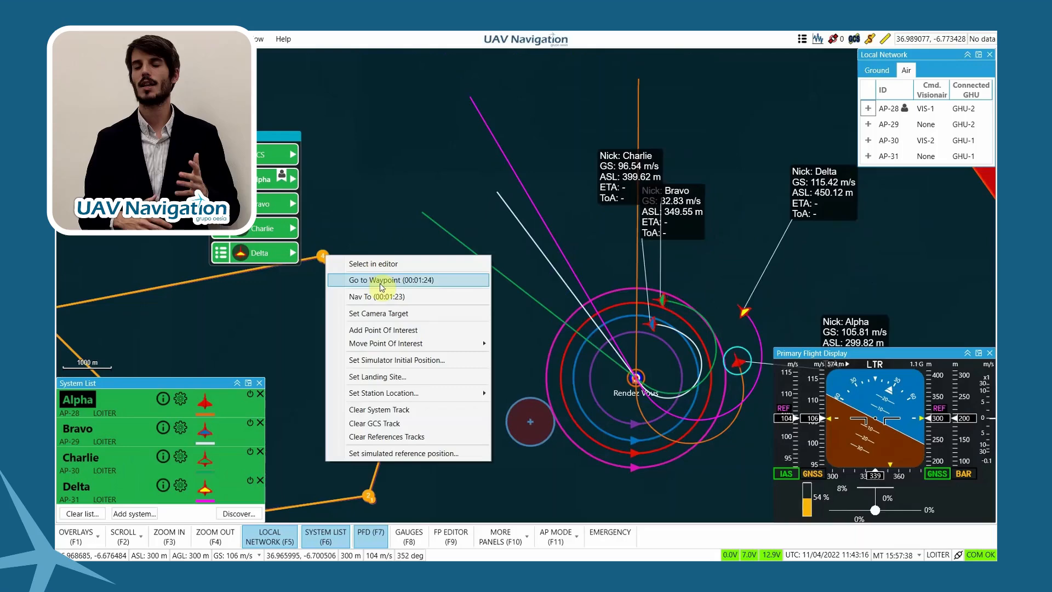
pyautogui.click(375, 280)
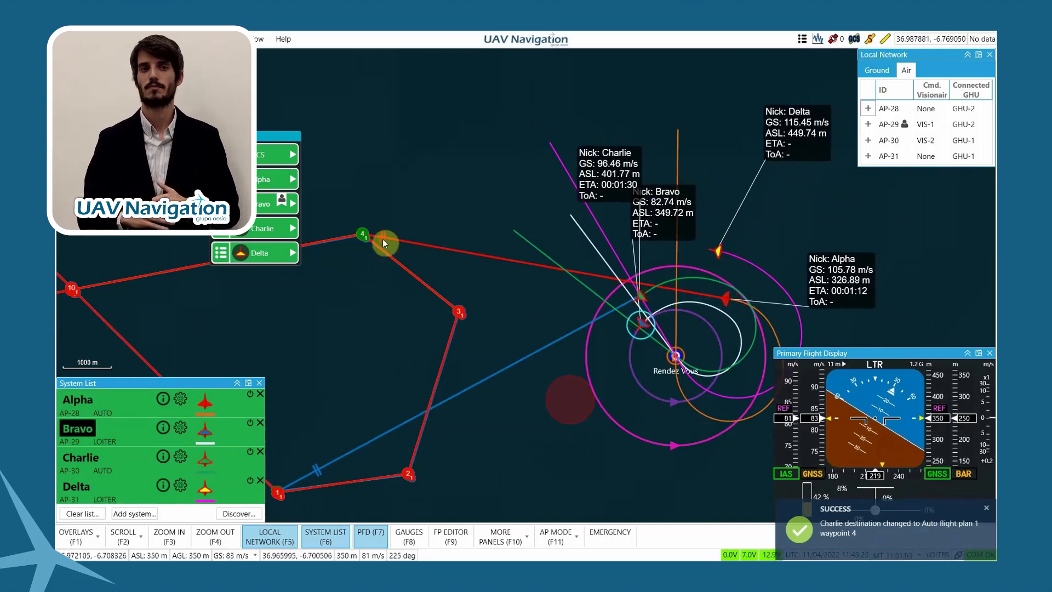
pyautogui.rightClick(363, 235)
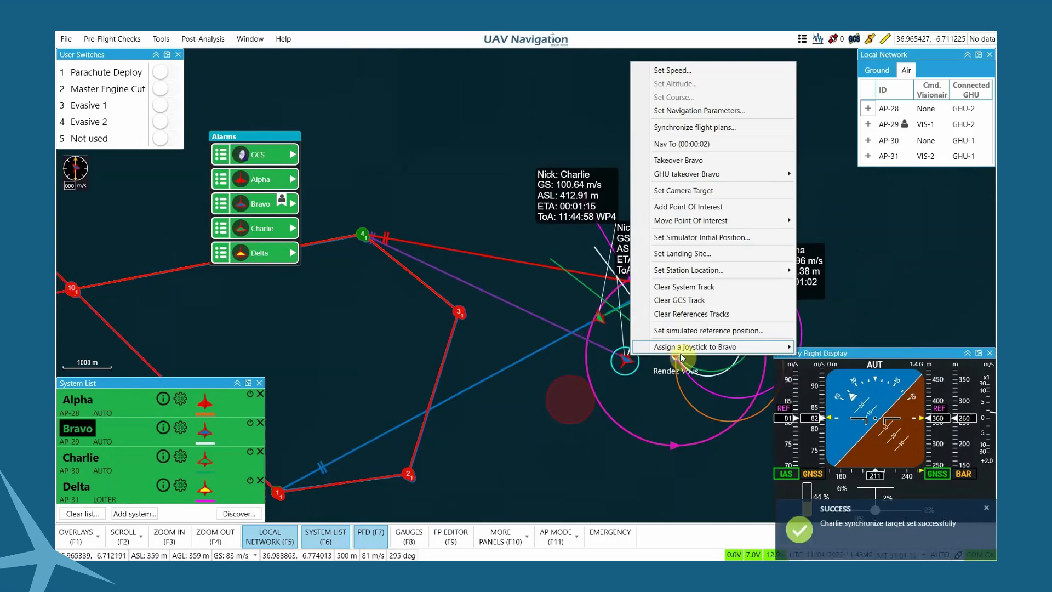
# Step: Synchronize Bravo's flight plan with AP-28 using a 00:00:30 time offset
pyautogui.click(694, 127)
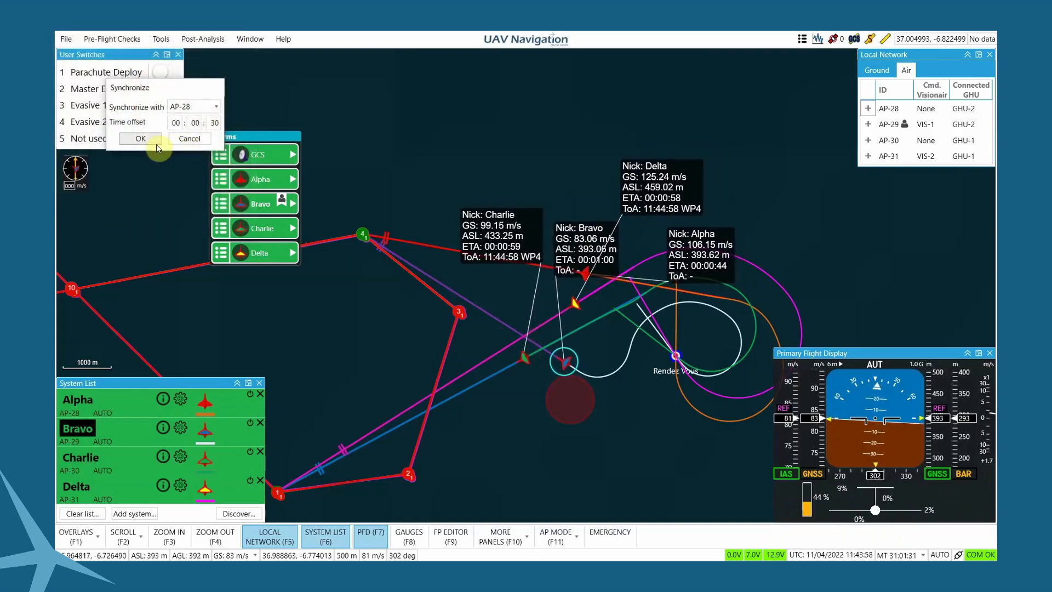
pyautogui.click(140, 138)
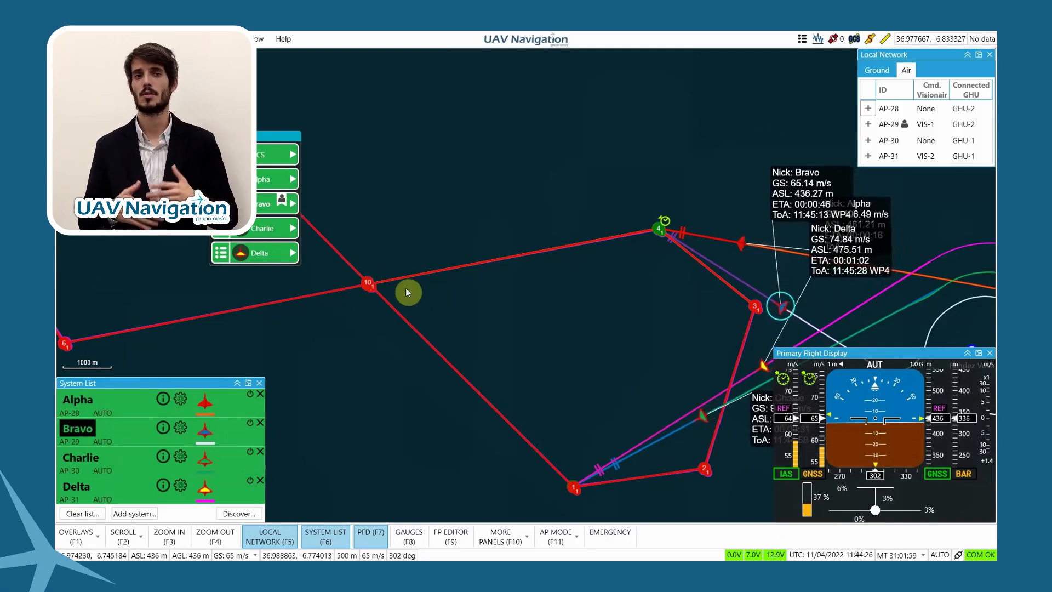
pyautogui.moveTo(527, 282)
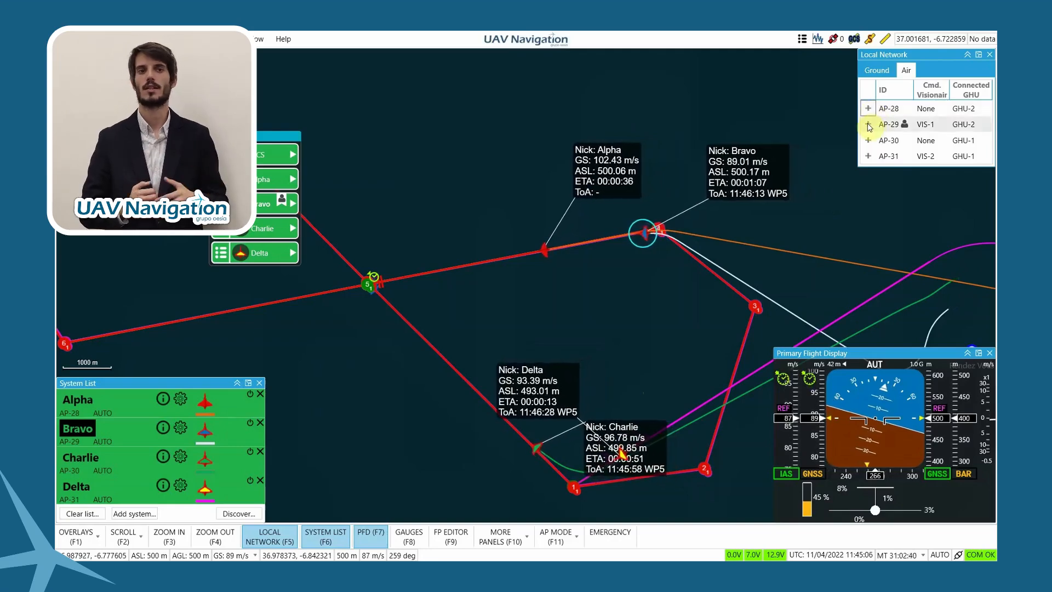
pyautogui.click(868, 124)
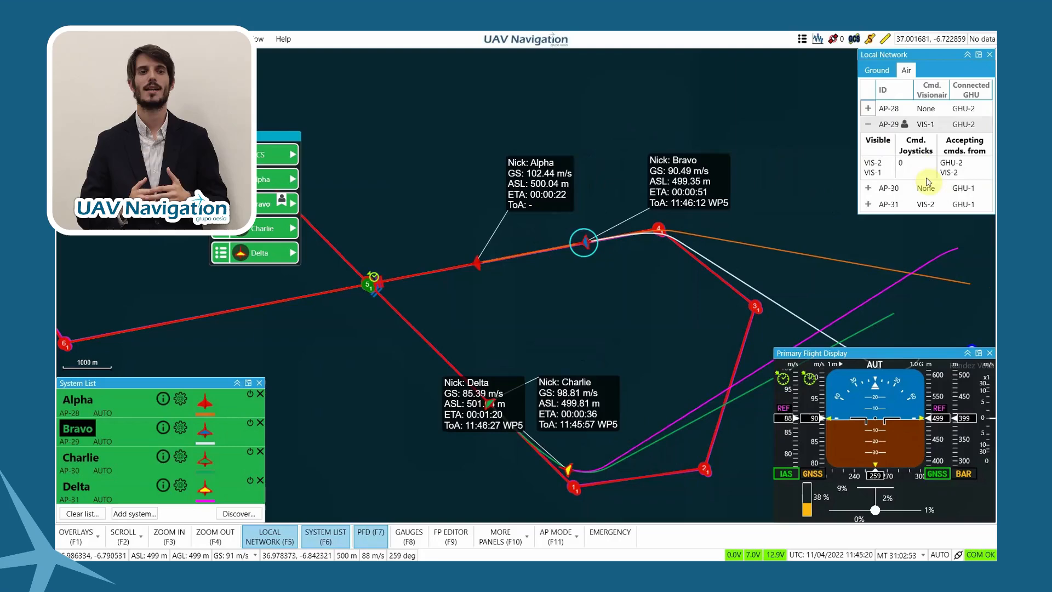
pyautogui.moveTo(913, 165)
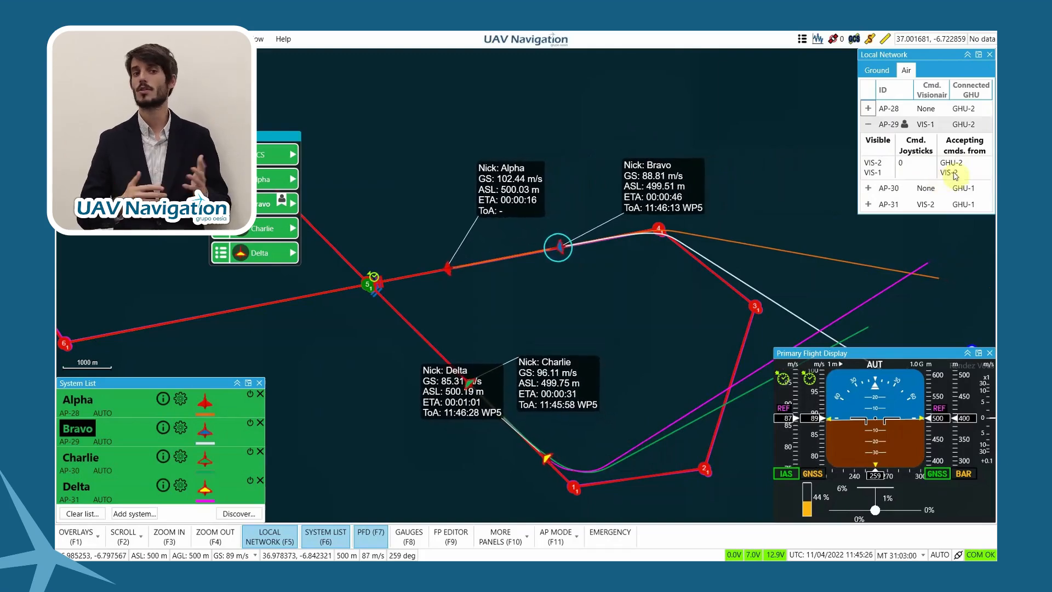
pyautogui.moveTo(947, 174)
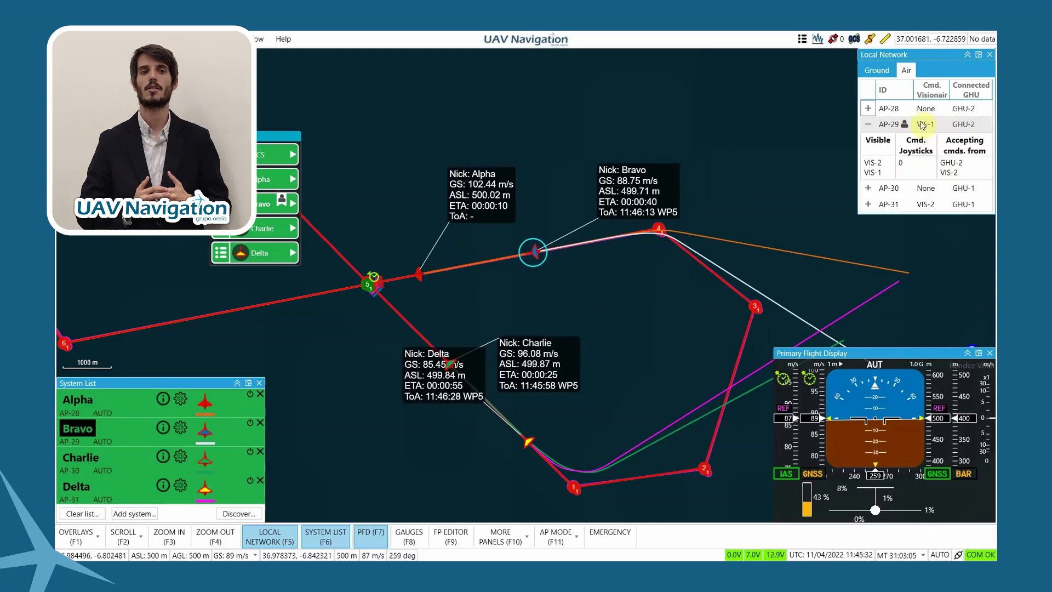
pyautogui.click(868, 124)
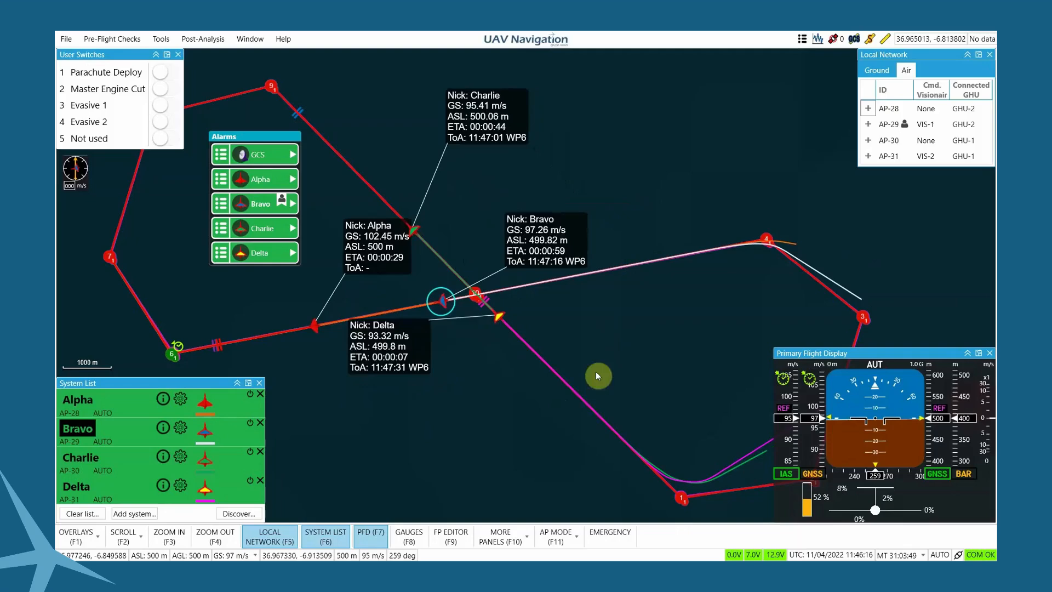
pyautogui.moveTo(431, 413)
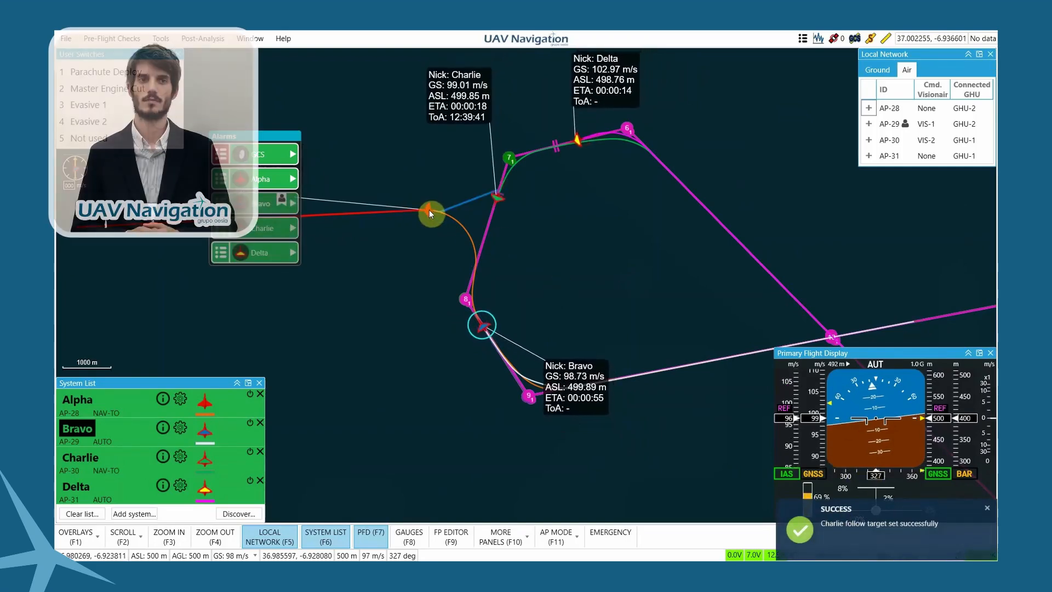
# Step: Set Bravo to Follow Alpha at 00:15 behind and confirm
pyautogui.rightClick(429, 214)
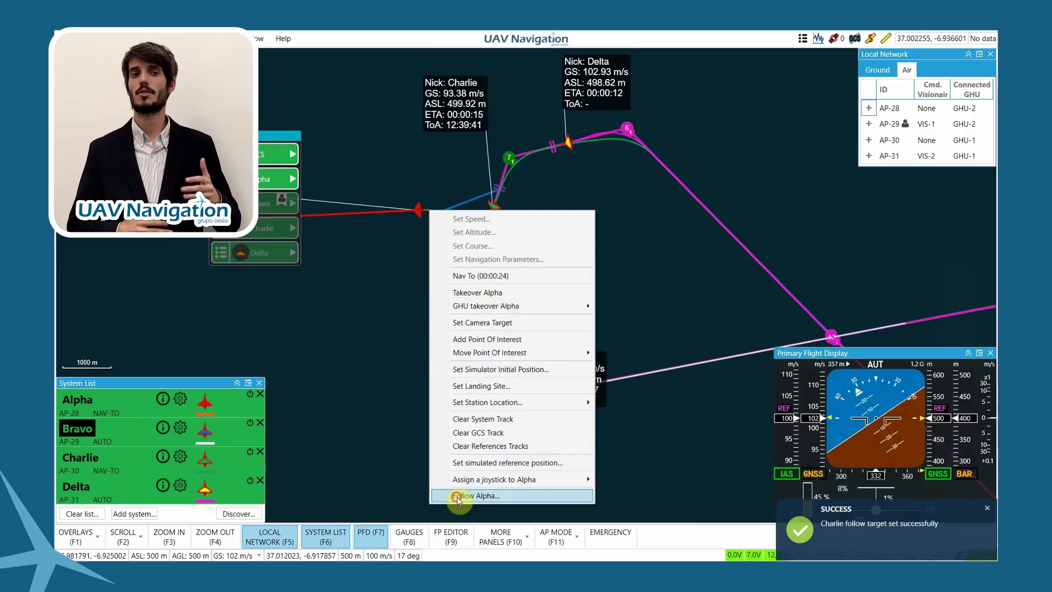
pyautogui.click(477, 495)
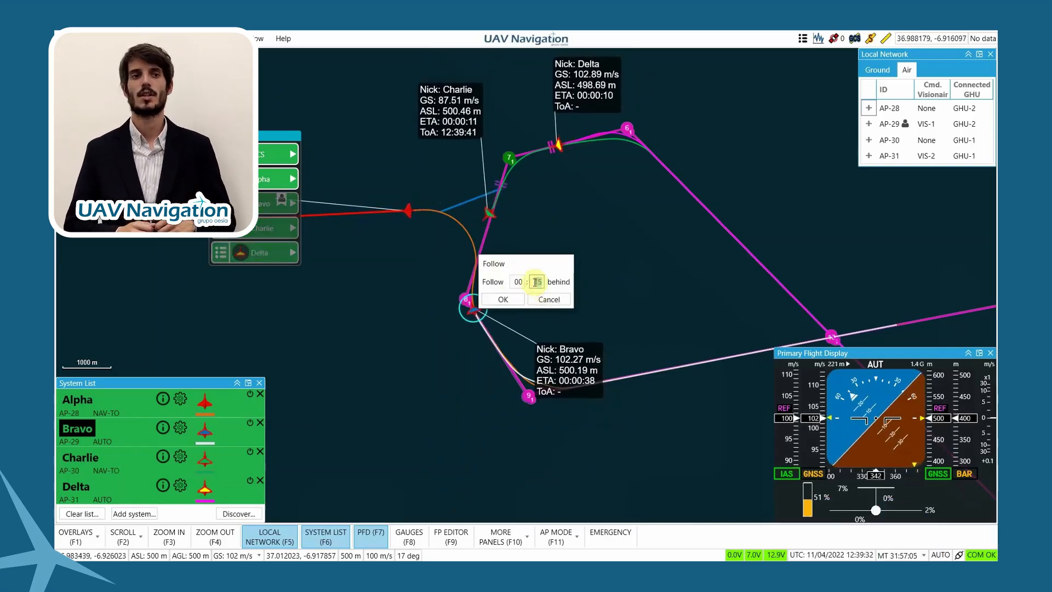
pyautogui.click(503, 298)
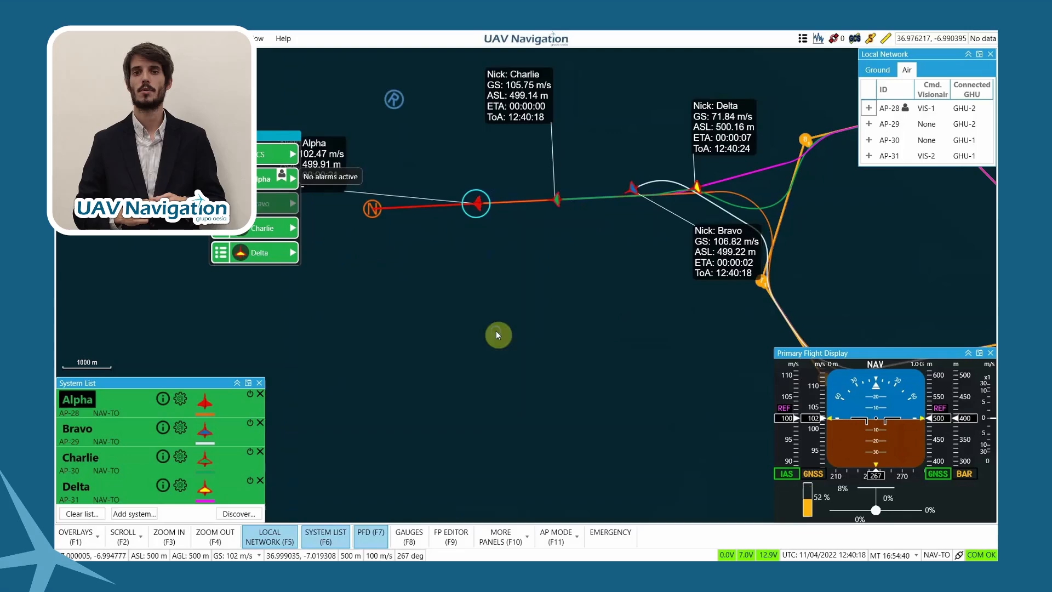
# Step: Command Alpha with Nav To toward a map point south-west of it, then redirect it to a nearby point
pyautogui.rightClick(497, 336)
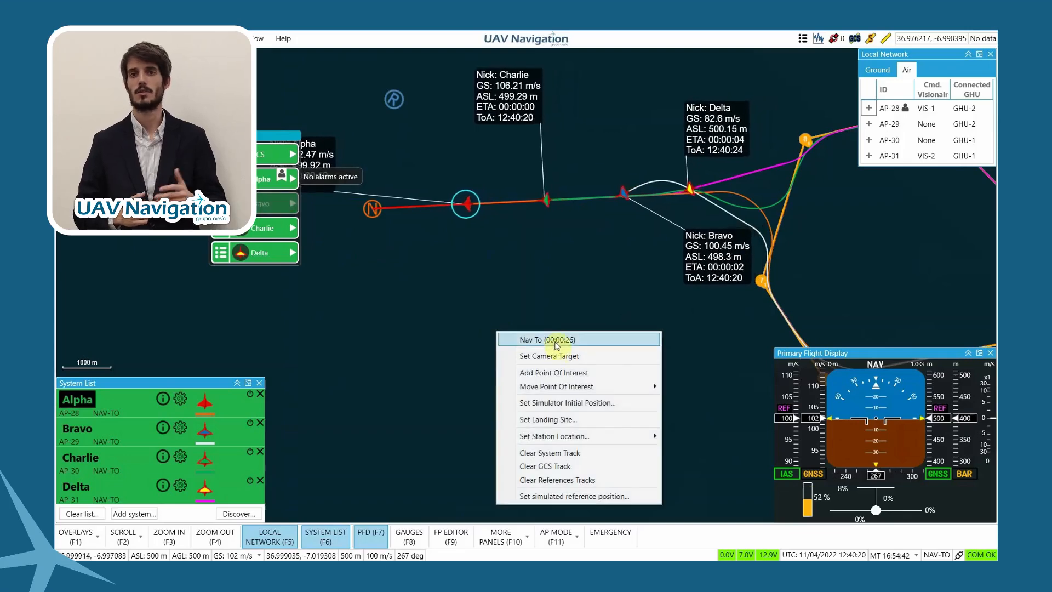
pyautogui.click(552, 339)
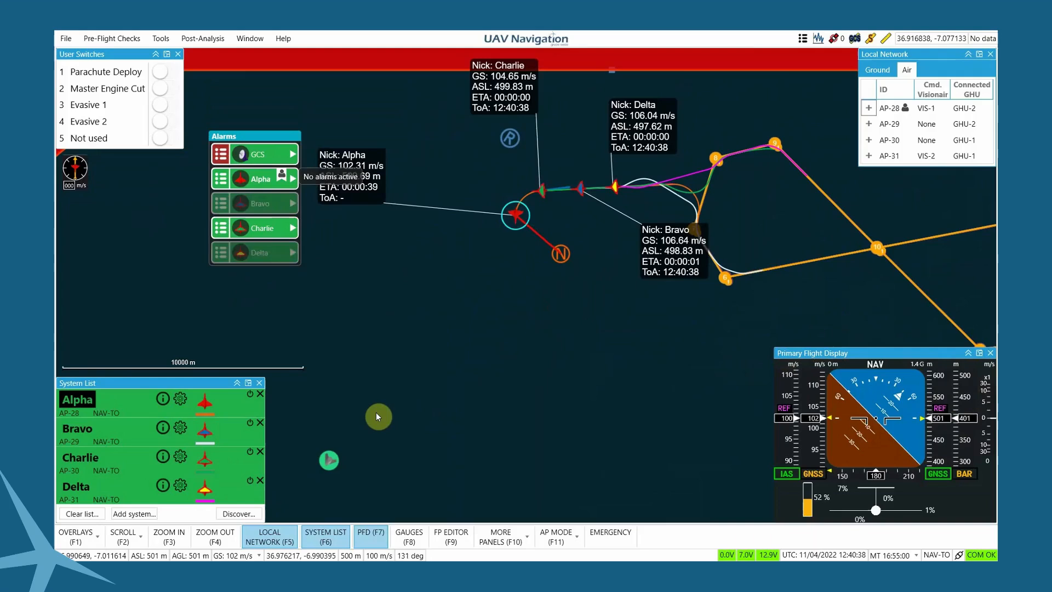
pyautogui.moveTo(420, 364)
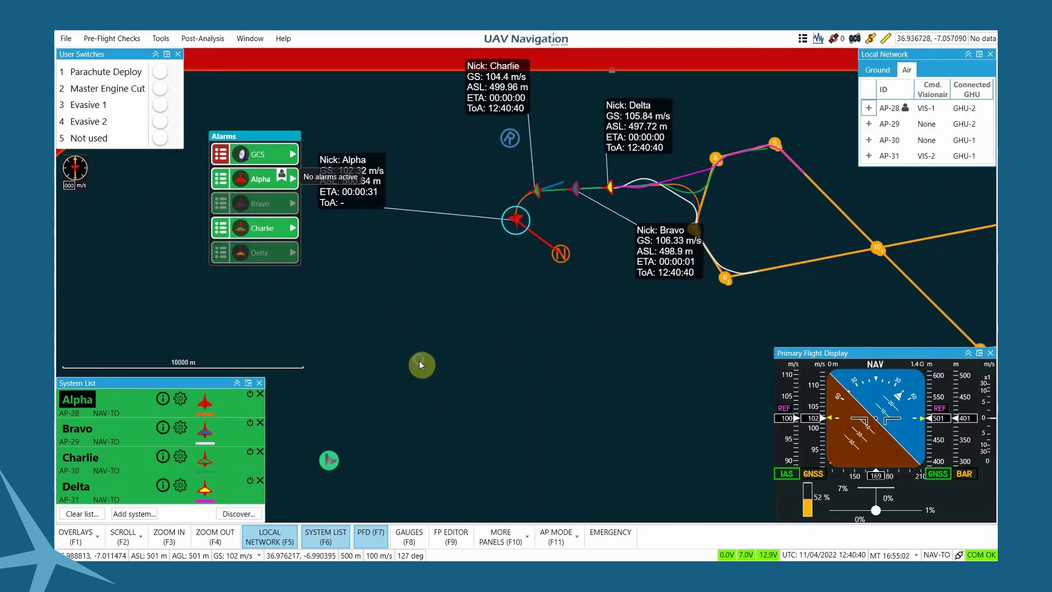
pyautogui.rightClick(421, 363)
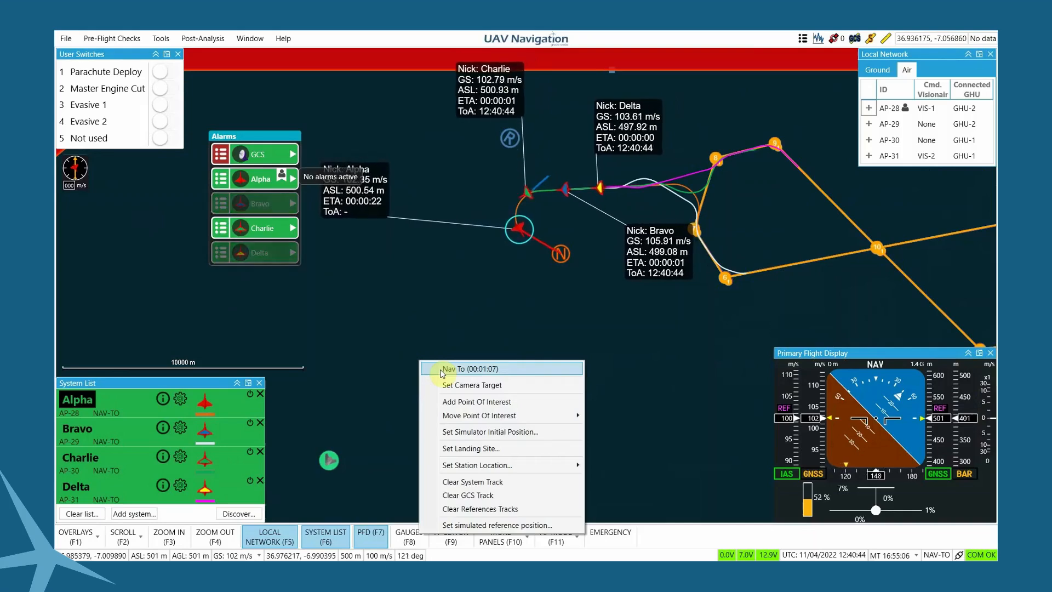
pyautogui.click(456, 368)
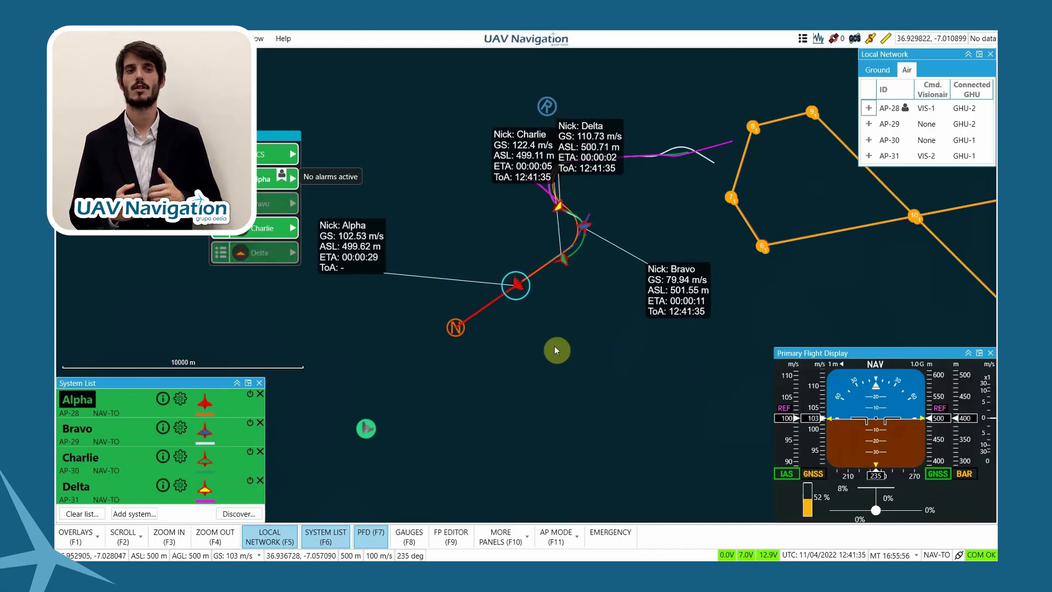
pyautogui.moveTo(457, 403)
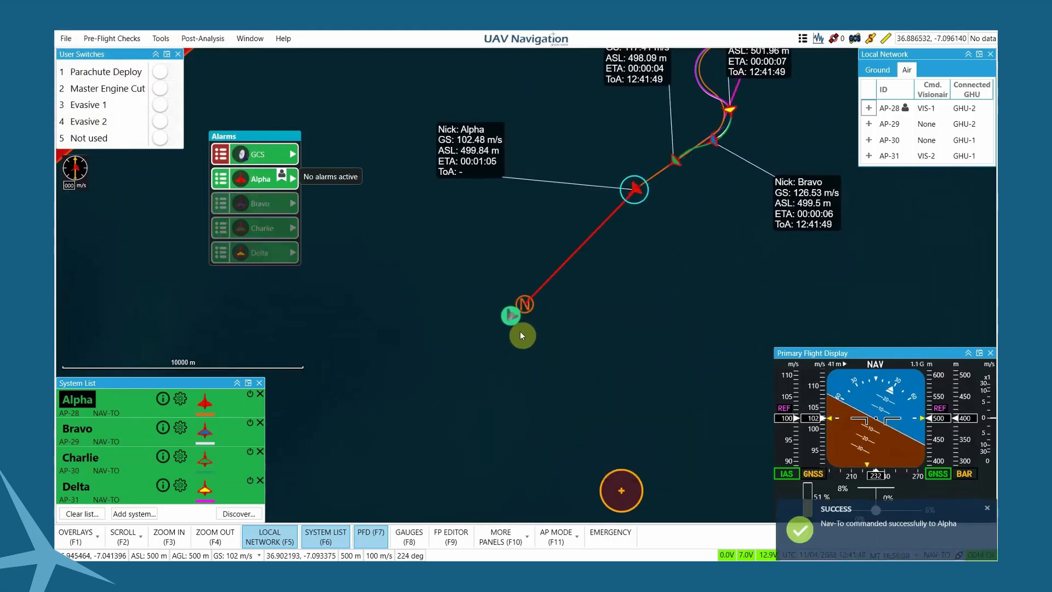
# Step: Order Alpha to follow the reference point ahead of it, and enter a 00:10 follow delay for Bravo
pyautogui.rightClick(509, 315)
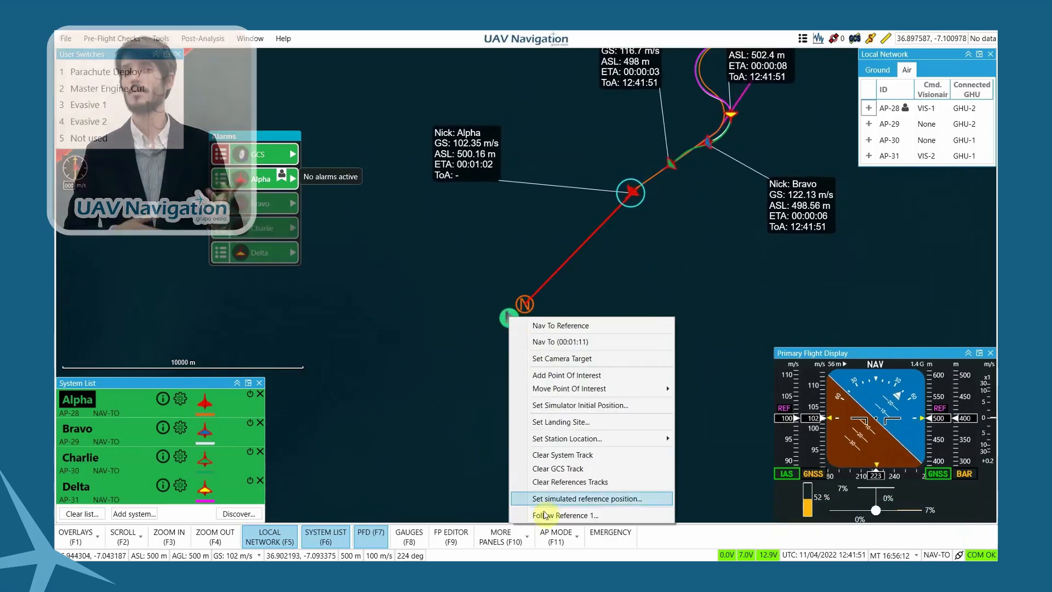
pyautogui.moveTo(546, 515)
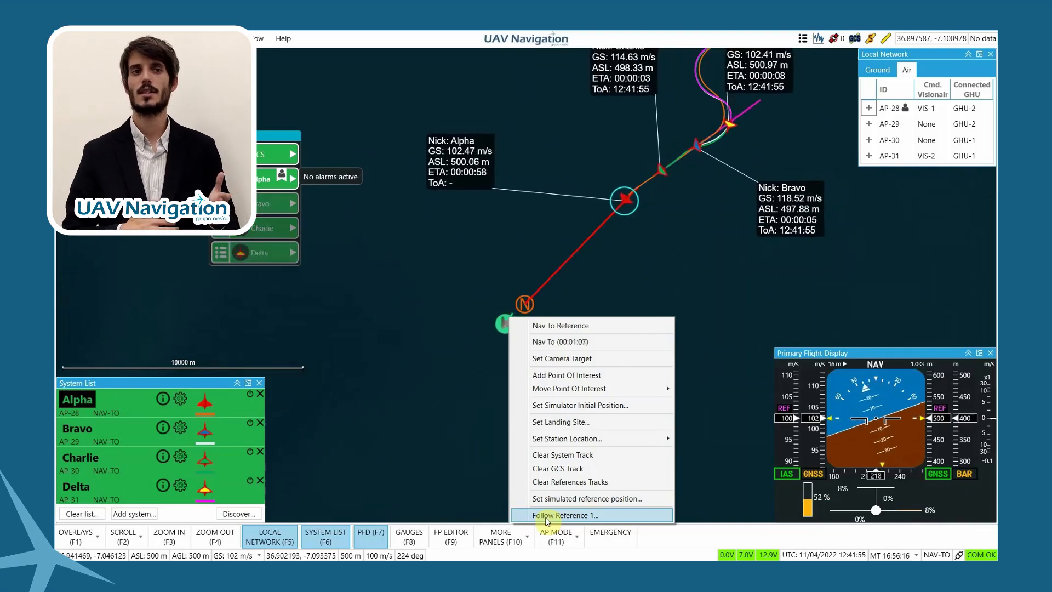
pyautogui.click(563, 515)
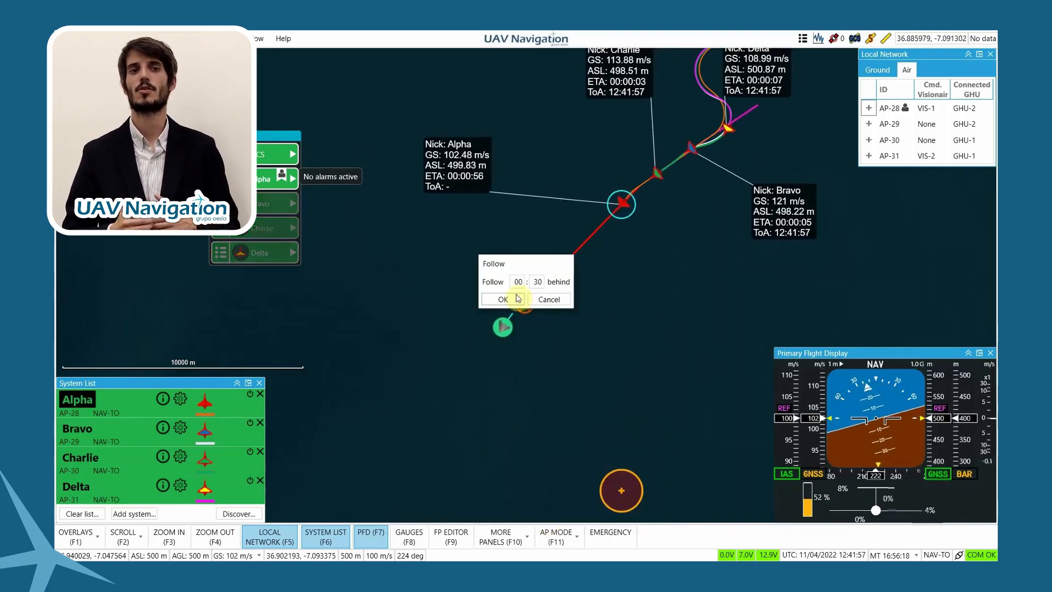
pyautogui.tripleClick(537, 282)
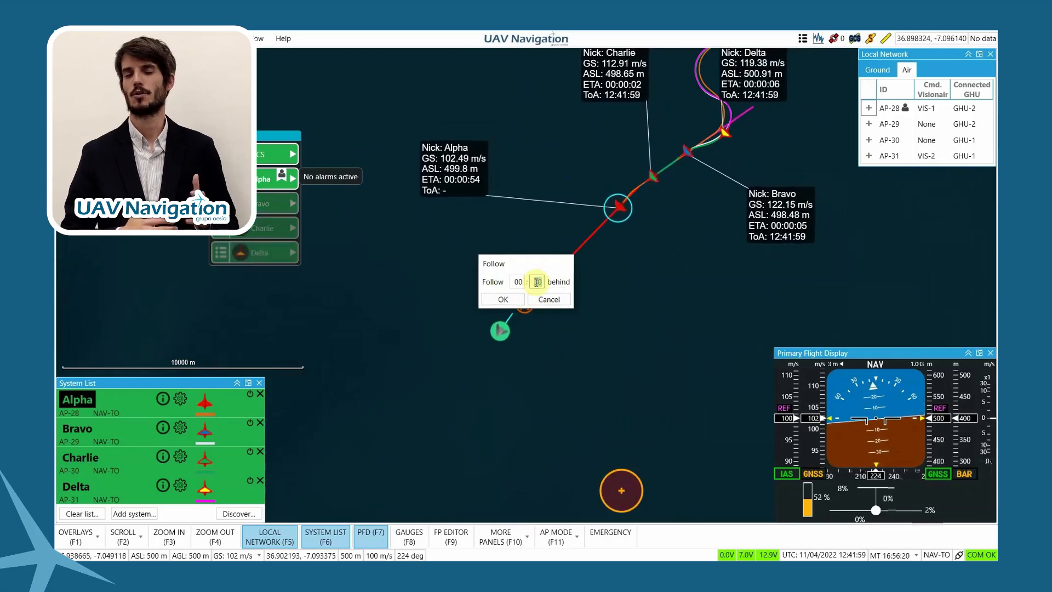
pyautogui.click(502, 299)
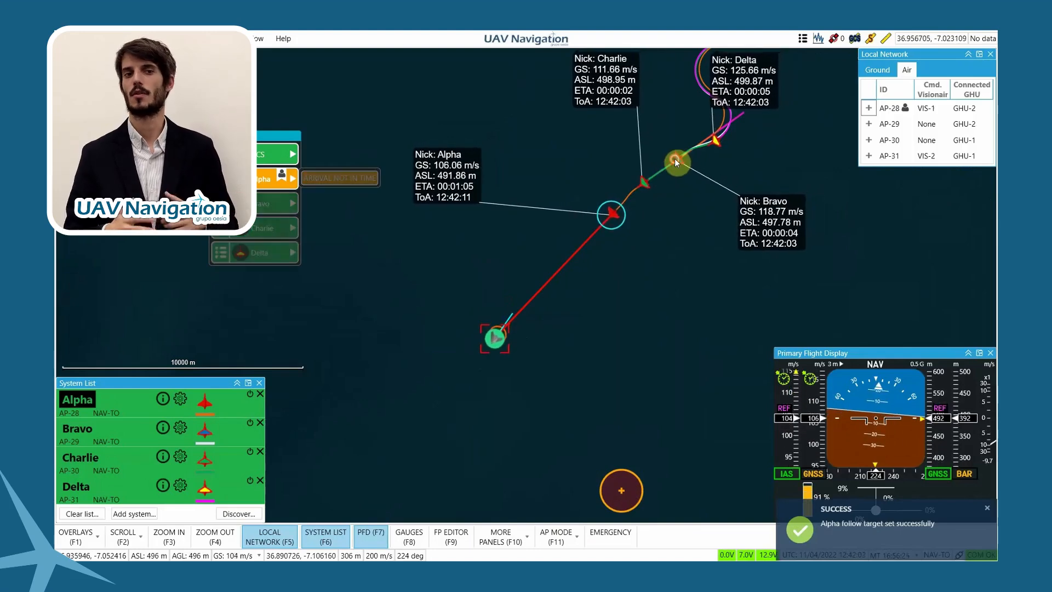
pyautogui.rightClick(494, 338)
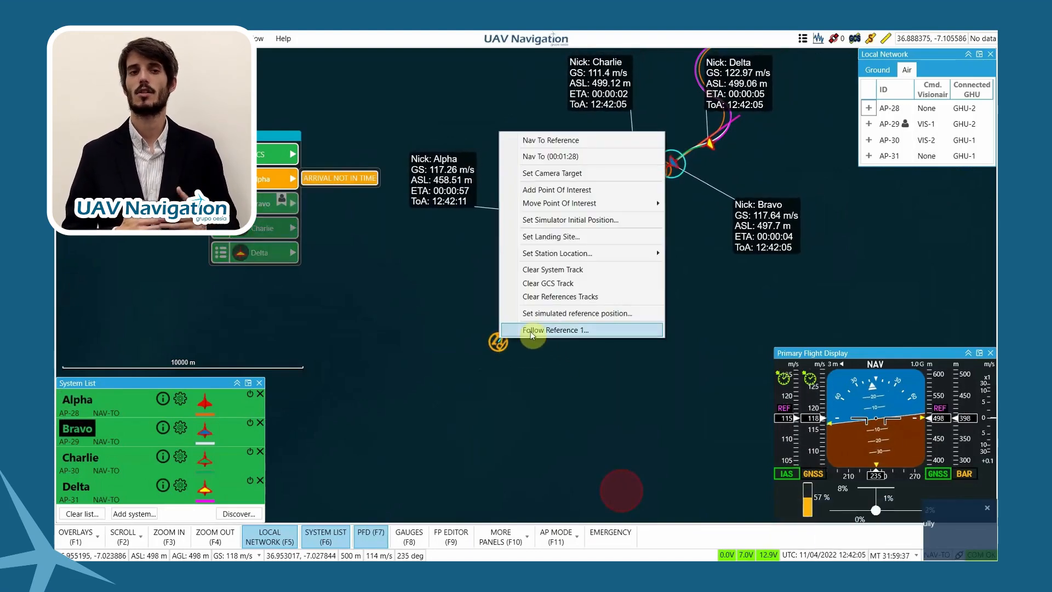
pyautogui.click(554, 329)
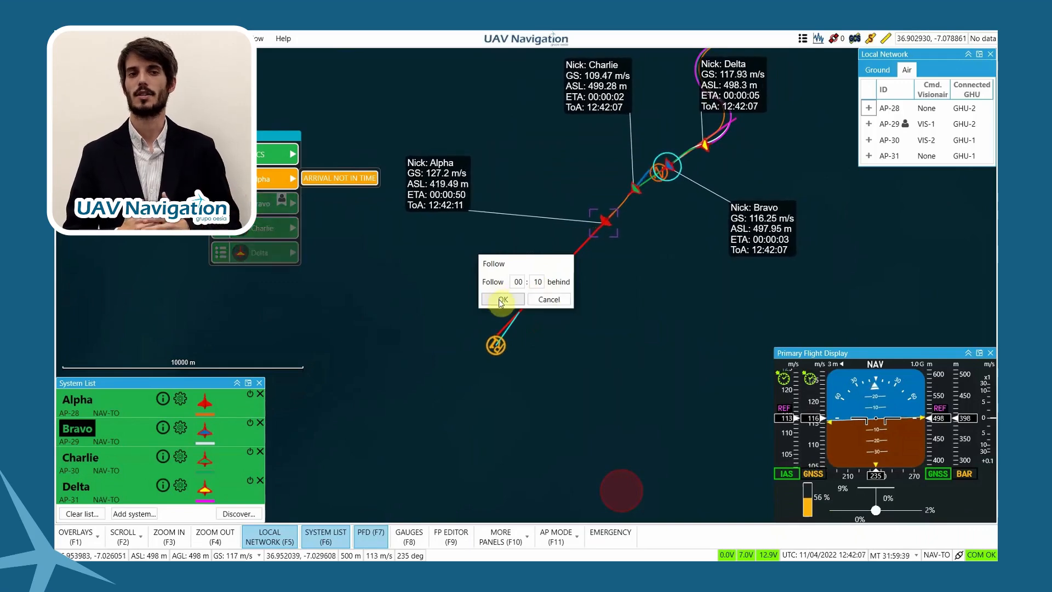
pyautogui.click(502, 299)
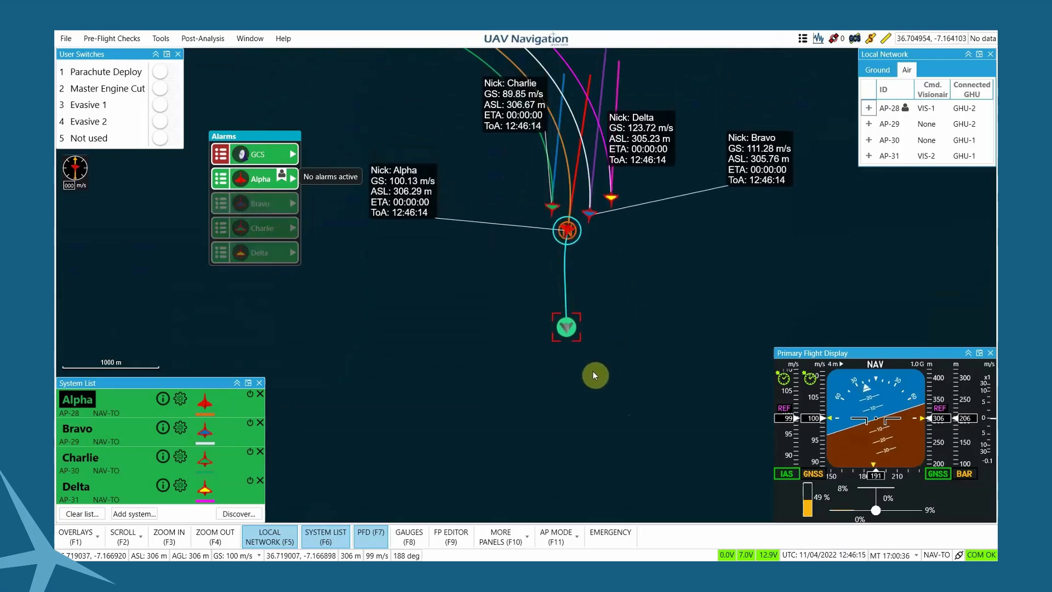
# Step: Toggle the Evasive user switch so Bravo and Delta break from formation in abort mode
pyautogui.click(160, 105)
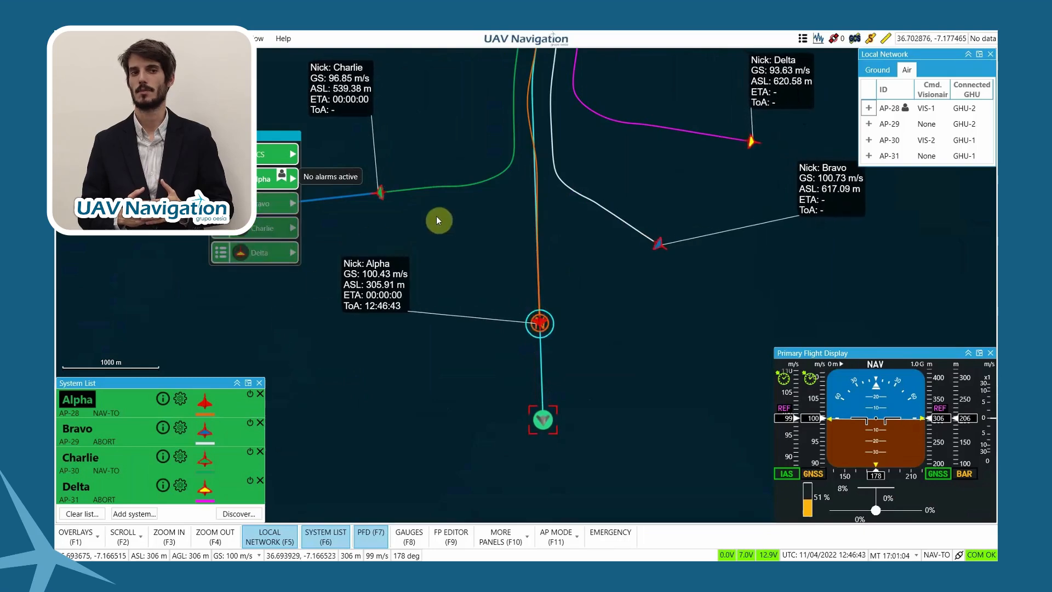
# Step: Command Alpha with Nav To toward a new map point near 307 m
pyautogui.rightClick(438, 220)
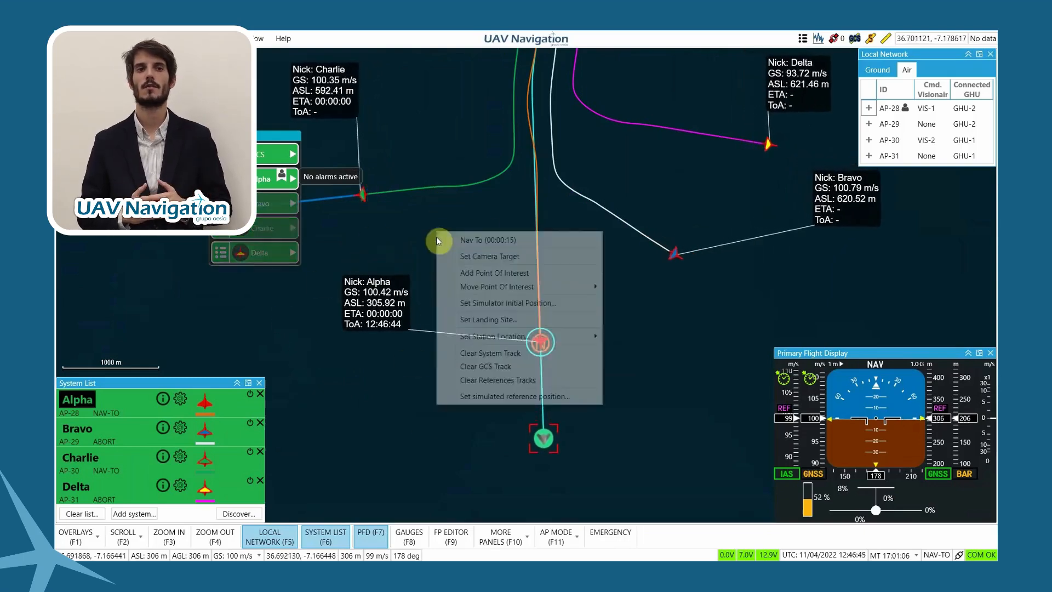
pyautogui.click(488, 240)
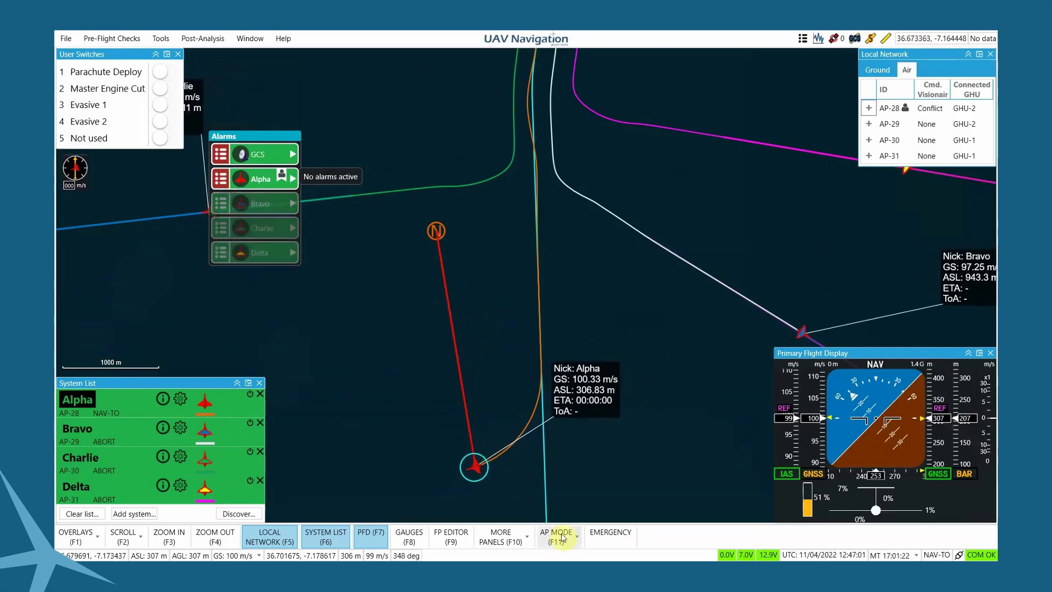
# Step: In the No Fly Zones Editor, place a second circular zone ahead of Alpha and upload it to Alpha
pyautogui.click(503, 535)
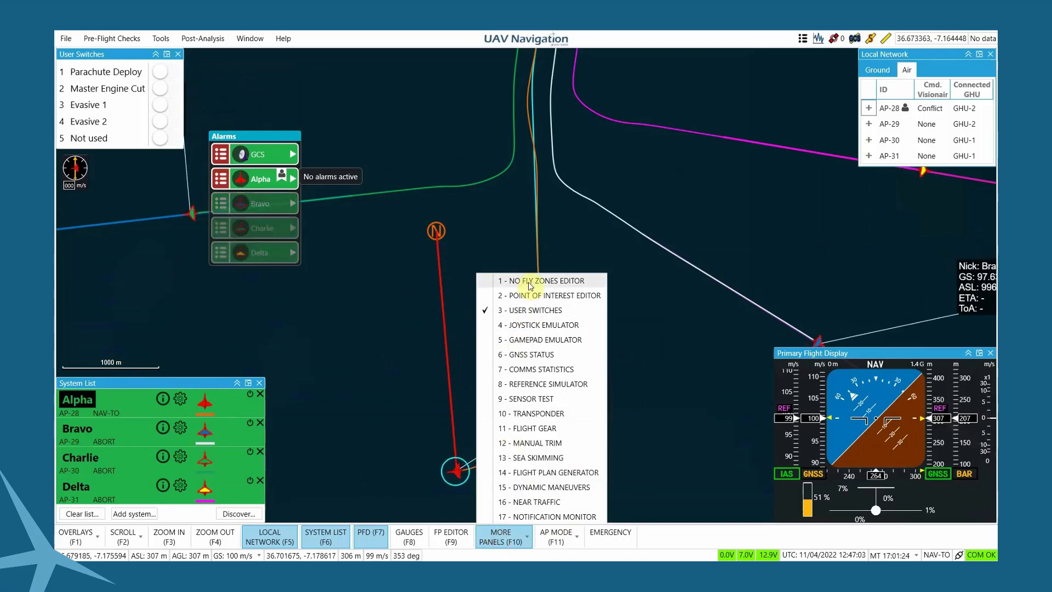
pyautogui.click(542, 281)
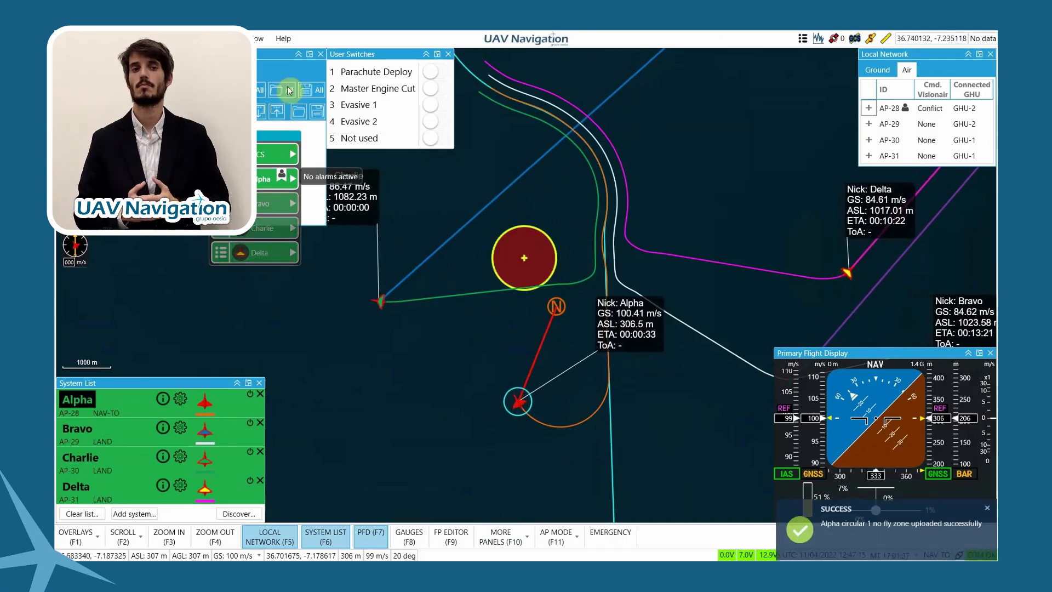
pyautogui.click(85, 90)
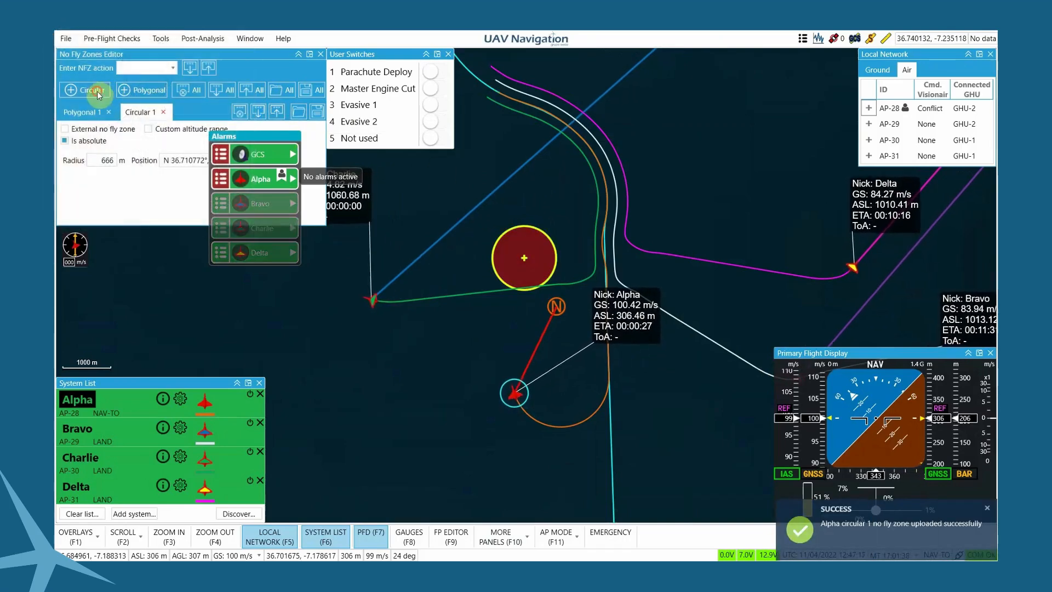
pyautogui.click(83, 90)
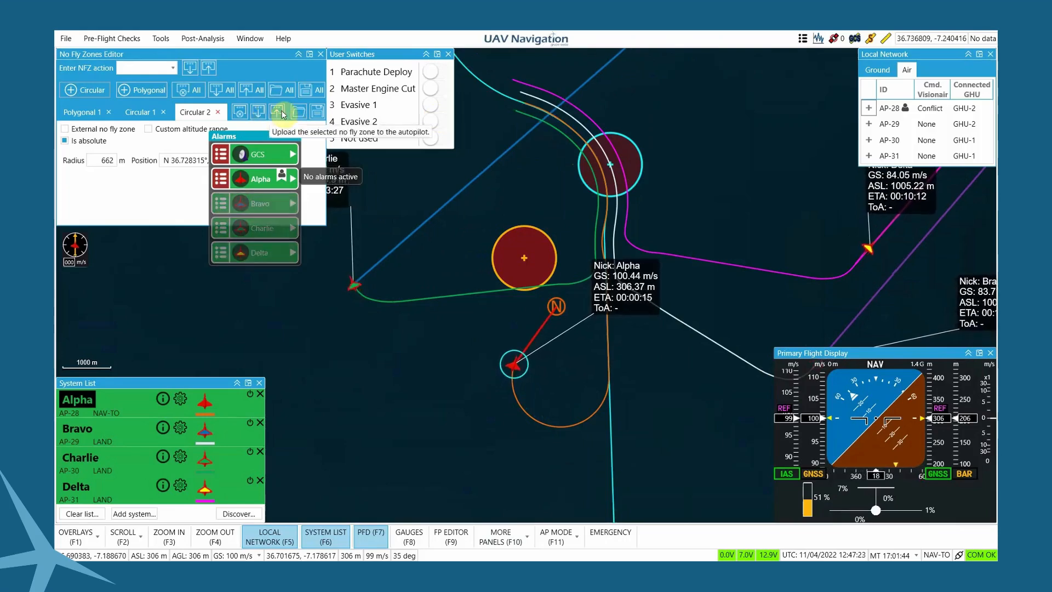
pyautogui.click(282, 110)
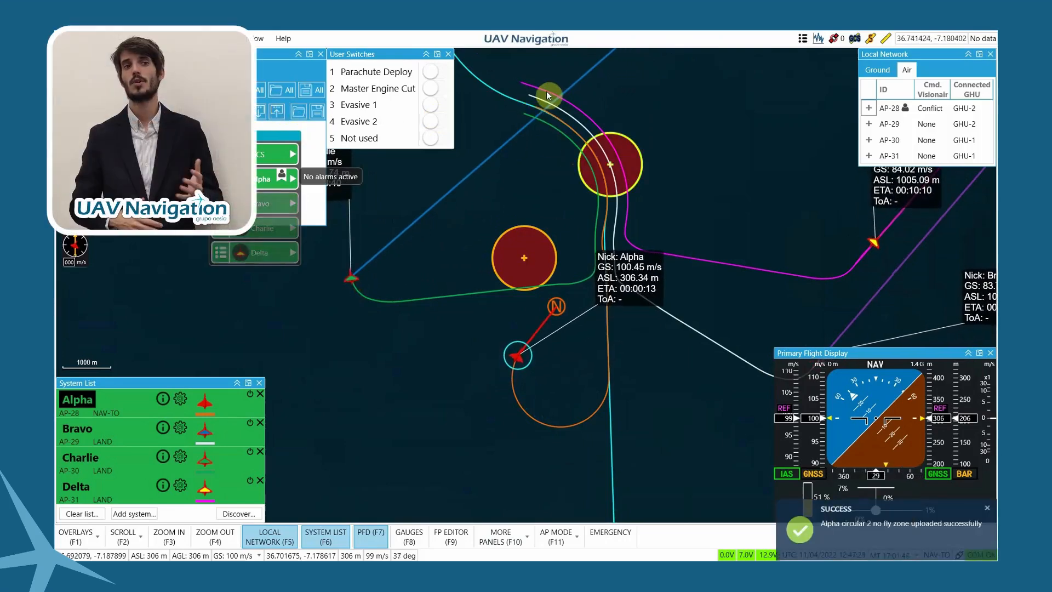
# Step: Send Alpha to a point beyond the zones, then disable its avoidance logic from the Avoidance Maneuver notification
pyautogui.rightClick(549, 96)
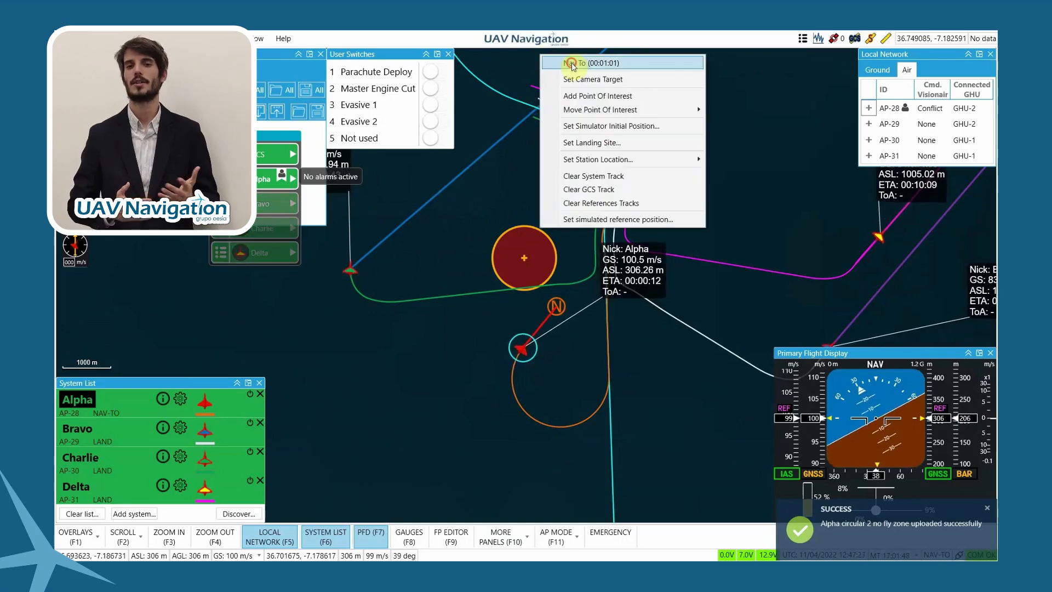
pyautogui.click(584, 62)
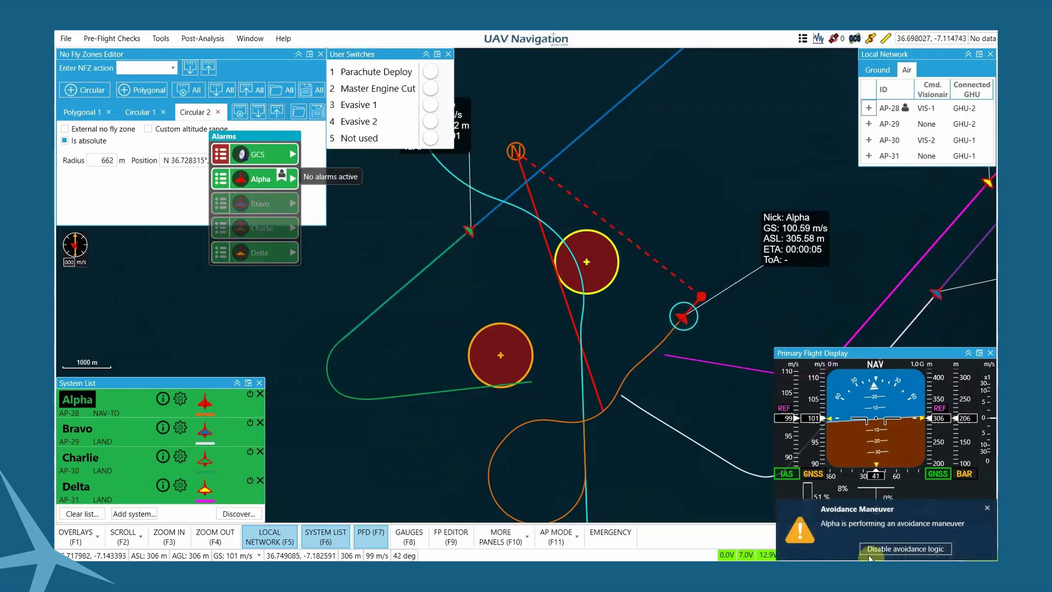
pyautogui.click(904, 548)
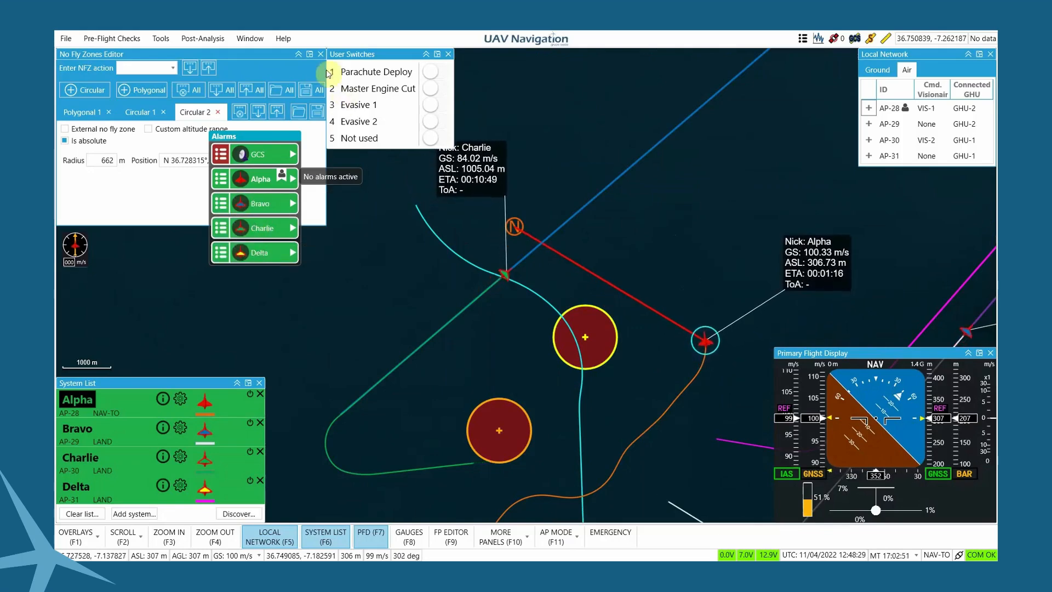
# Step: Close the No Fly Zones Editor panel to clear the map around Alpha's route
pyautogui.click(321, 55)
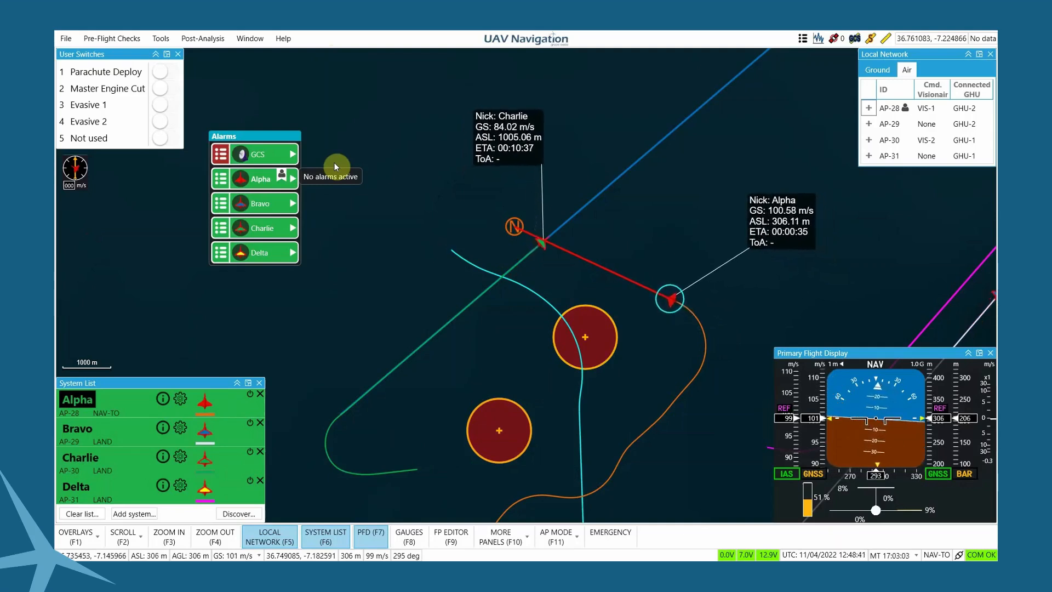
# Step: Set Alpha's AP mode to 6 - LAND and confirm the warning so it returns to land
pyautogui.click(555, 535)
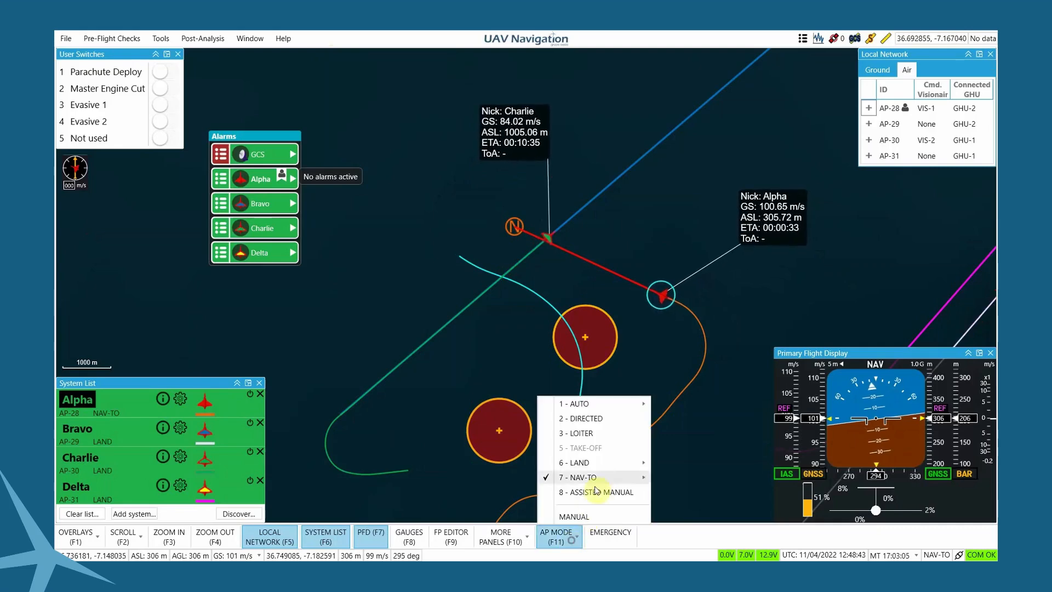
pyautogui.click(573, 462)
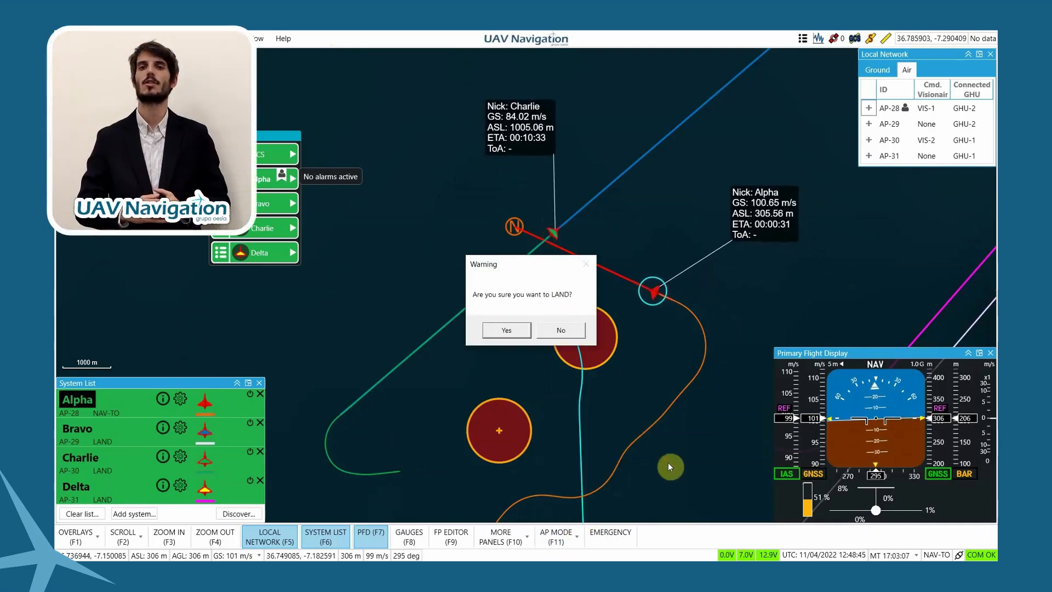
pyautogui.moveTo(503, 308)
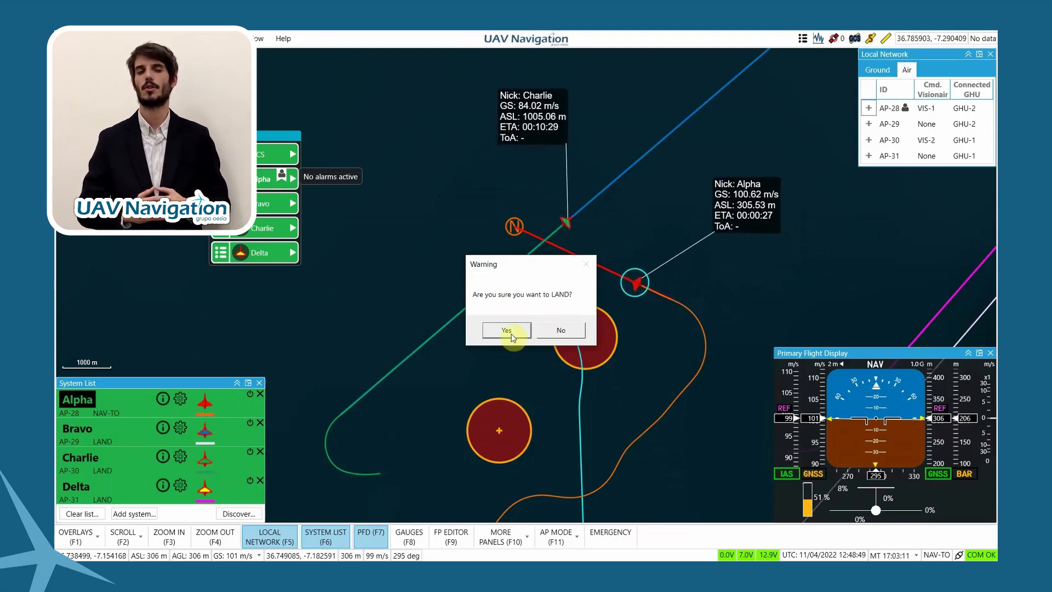
pyautogui.click(505, 330)
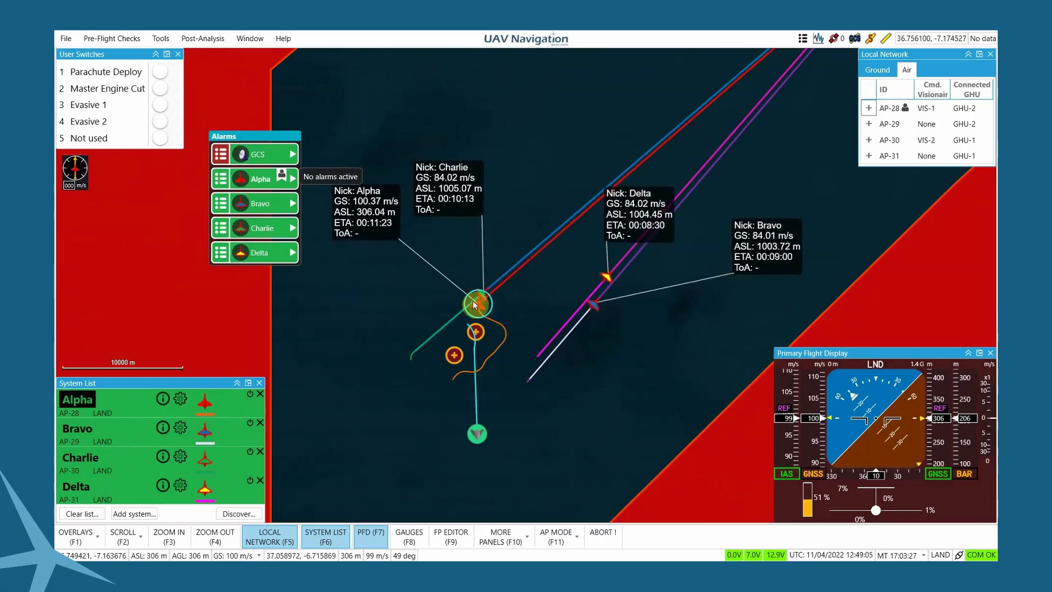
# Step: Set Alpha's commanded speed to 85 m/s via Set Speed and apply it
pyautogui.rightClick(475, 302)
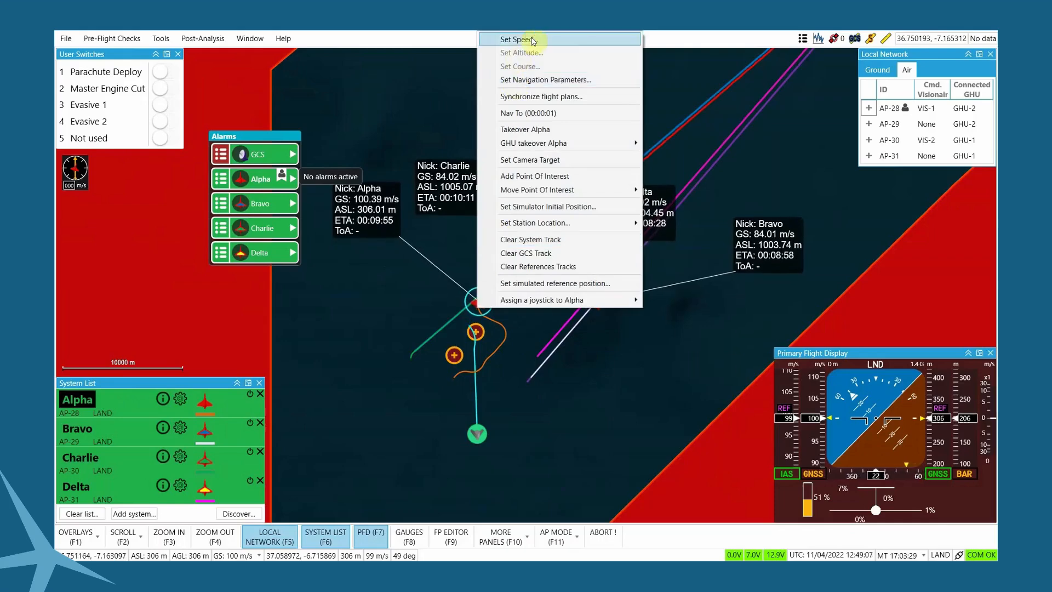
pyautogui.click(516, 39)
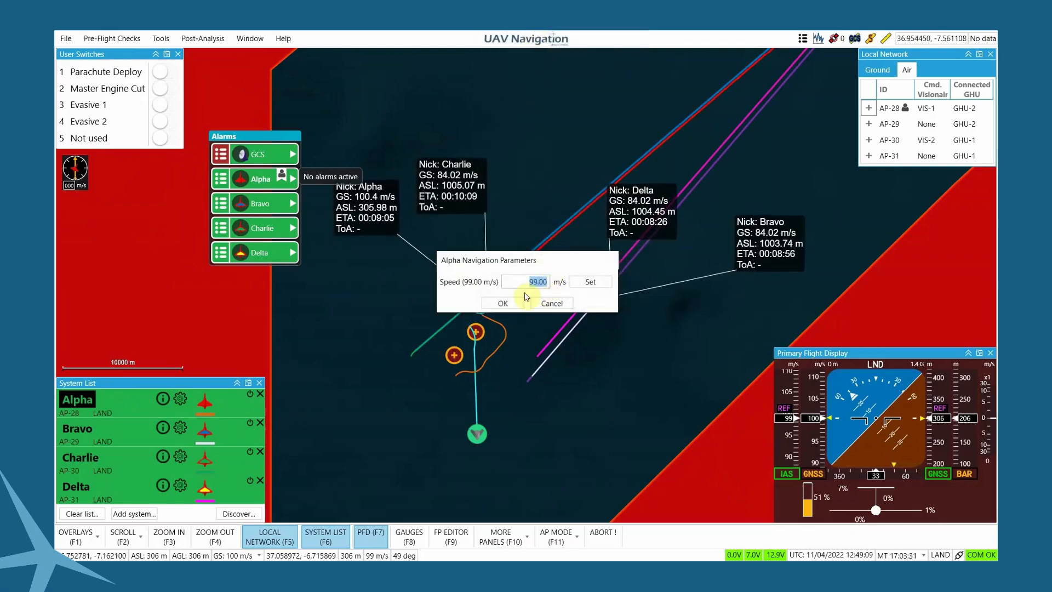
pyautogui.write('8')
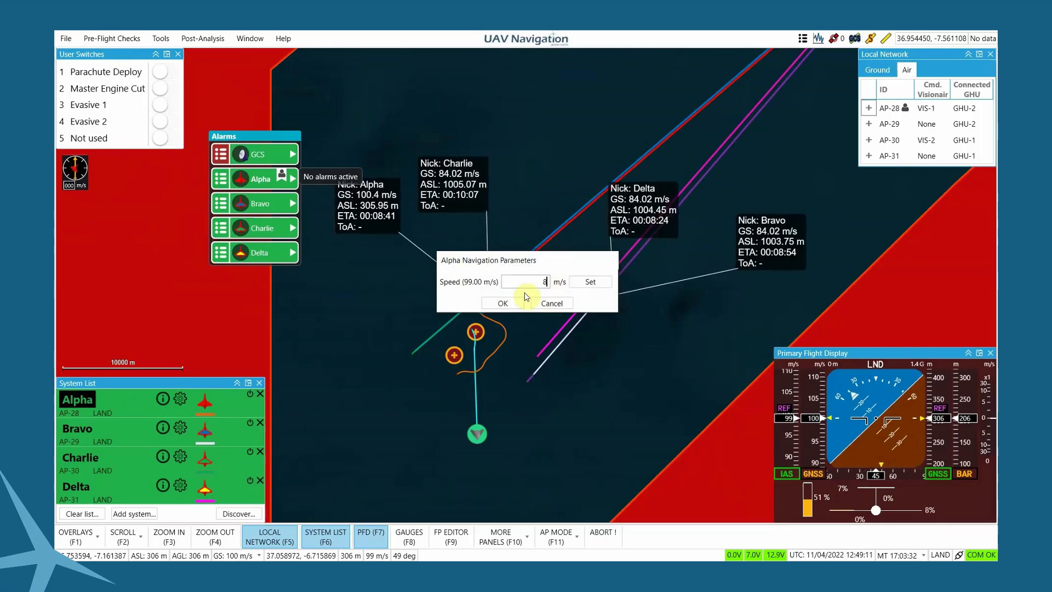
pyautogui.click(501, 304)
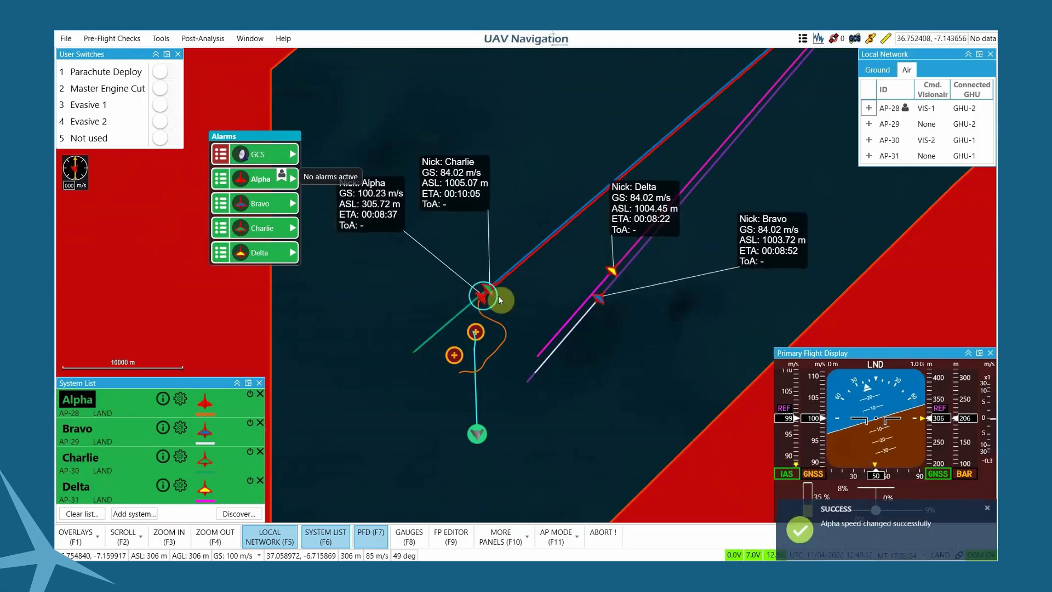